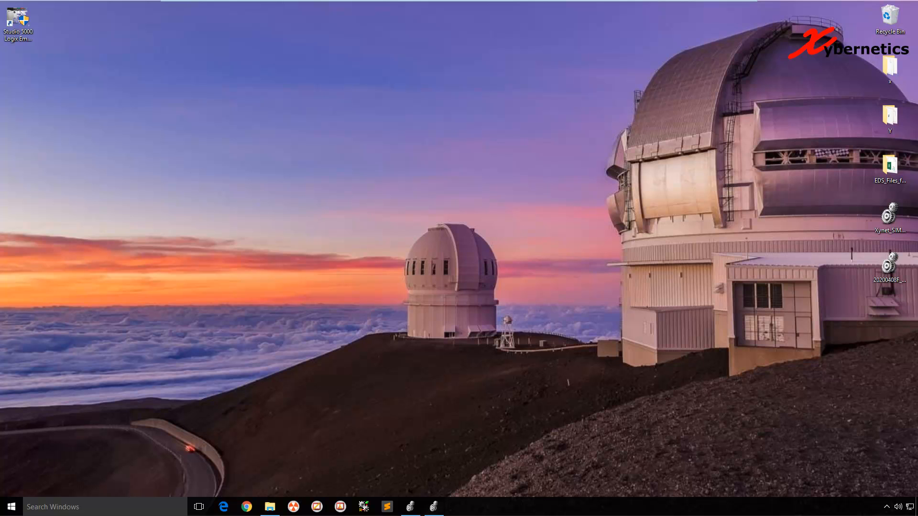
pyautogui.moveTo(573, 226)
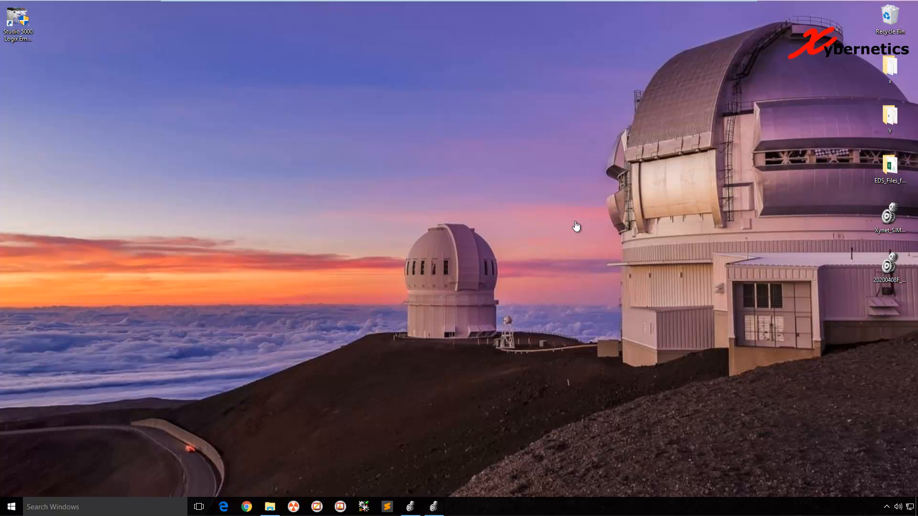
# Launch Studio 5000 from the Windows Start search by typing "Stu".
pyautogui.click(9, 507)
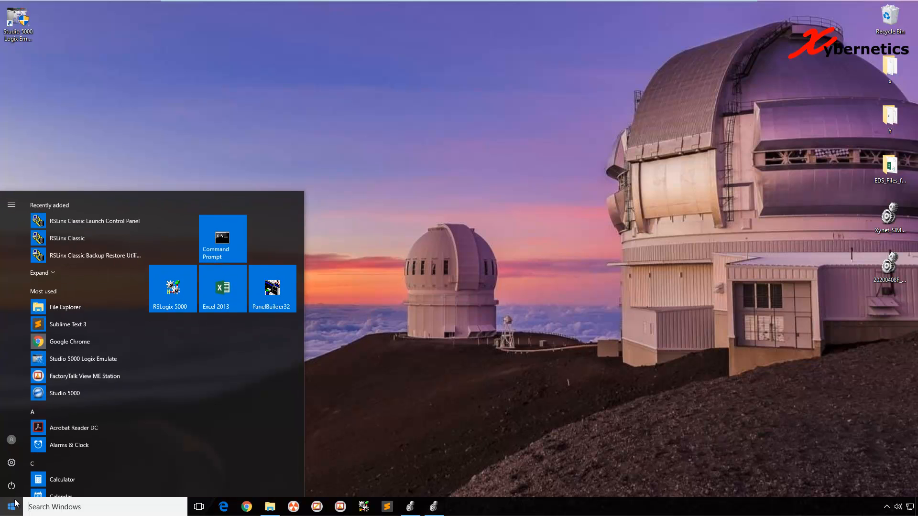
pyautogui.write('Stu')
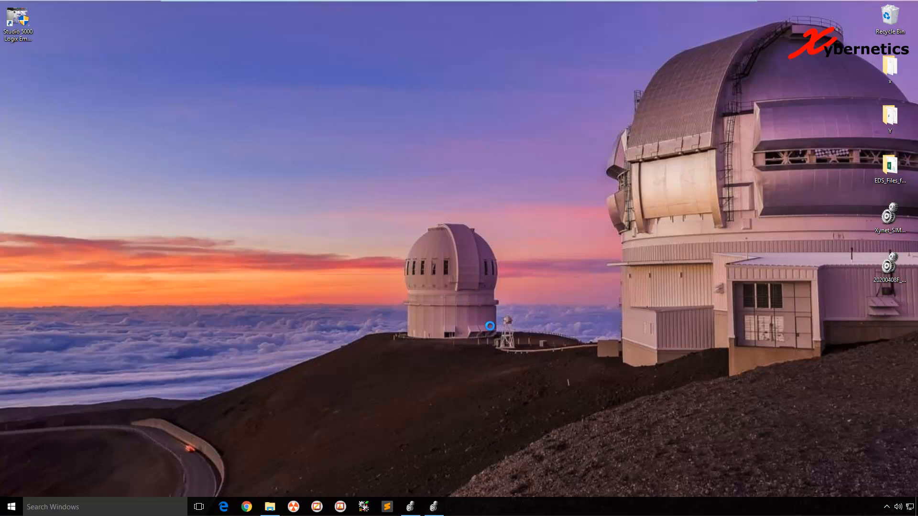
# Create a new Logix project named Xynet for a 1769-L30ERM controller and continue to revision settings.
pyautogui.doubleClick(16, 16)
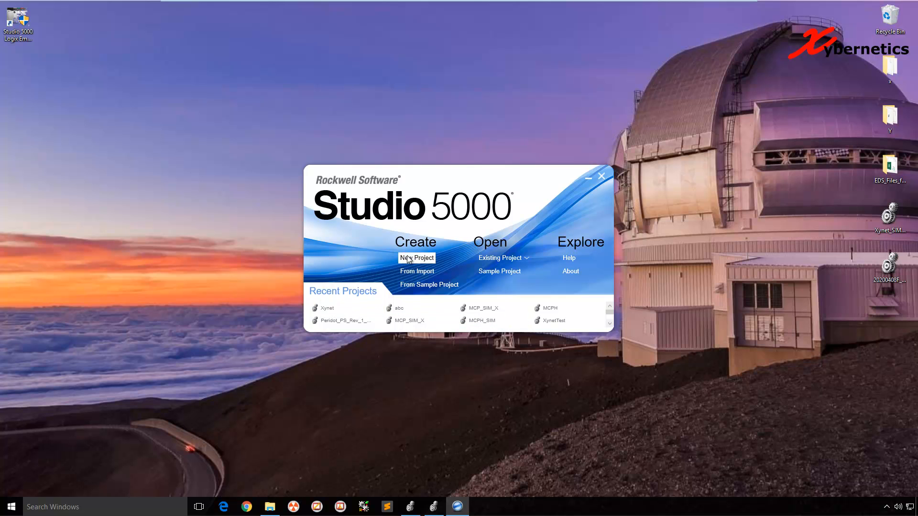
pyautogui.click(417, 258)
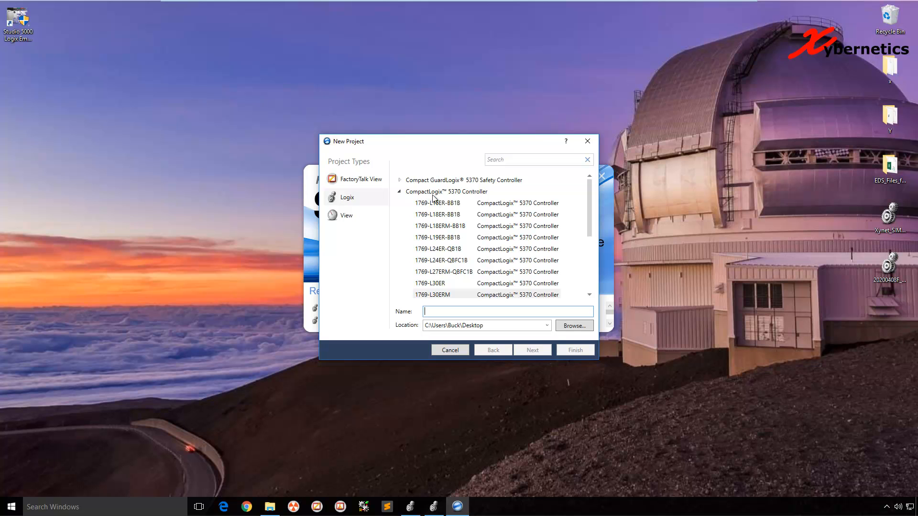
pyautogui.click(432, 294)
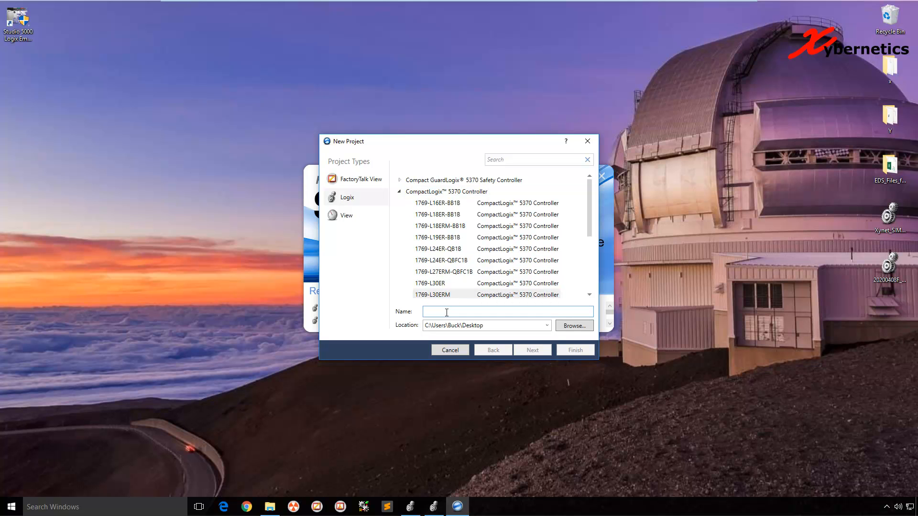
pyautogui.write('Xyn')
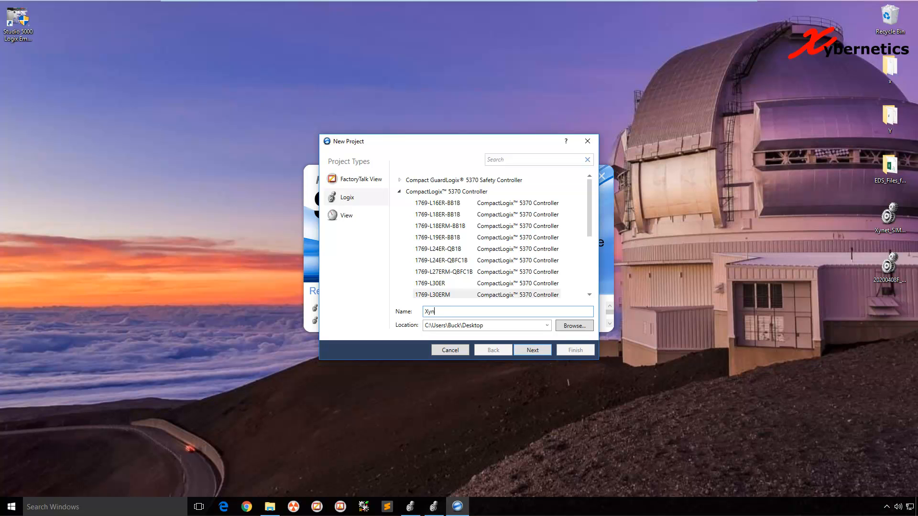
pyautogui.write('et')
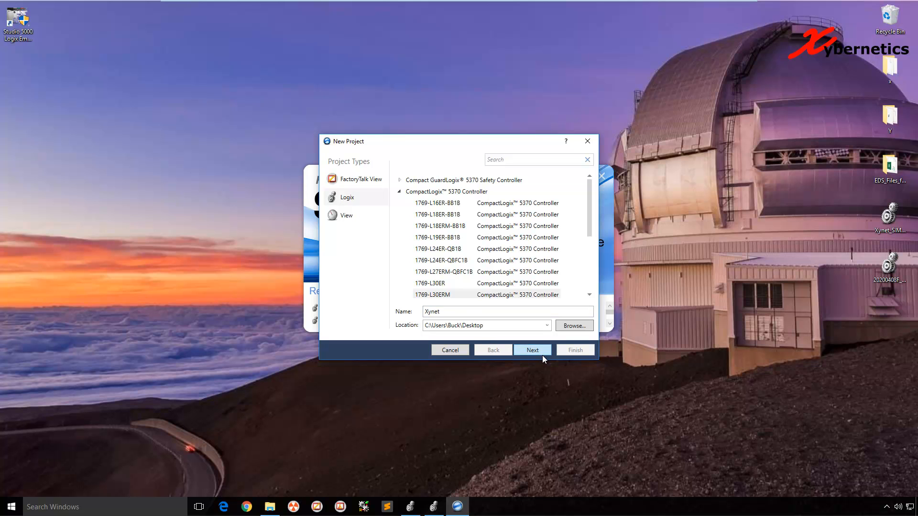
pyautogui.click(532, 350)
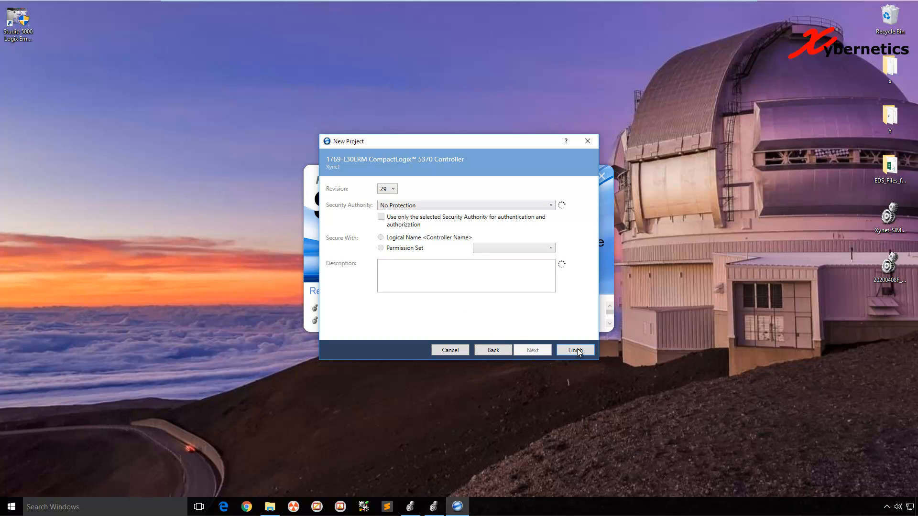
# Finish creating Xynet, then highlight "Sourcing Digital Outputs" in the Acromag 951EN-6012 manual.
pyautogui.click(575, 350)
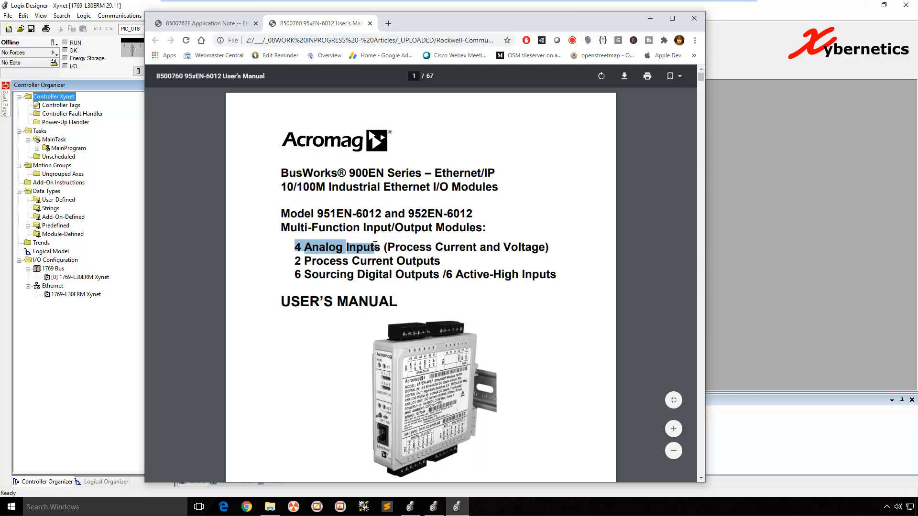
pyautogui.moveTo(296, 260); pyautogui.dragTo(387, 261)
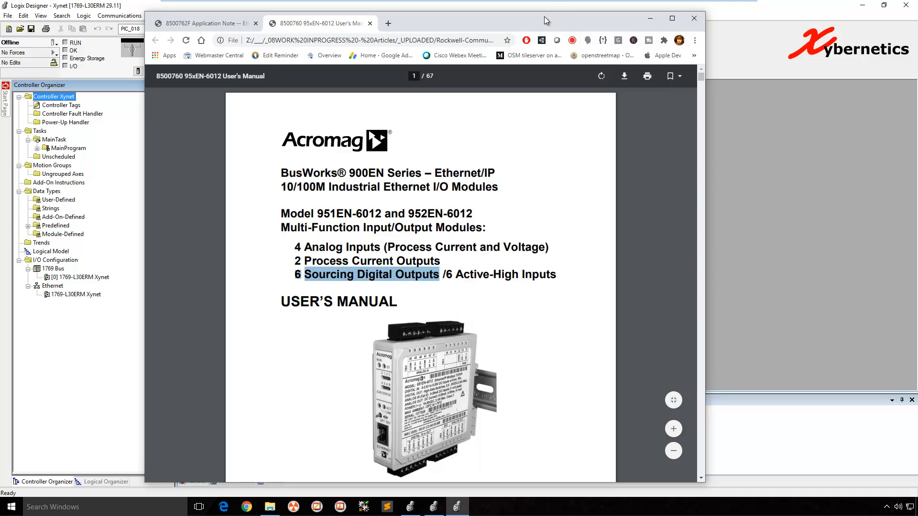
# Collapse Data Types and Tasks, show the empty Controller Tags editor and select the Ethernet node.
pyautogui.click(695, 17)
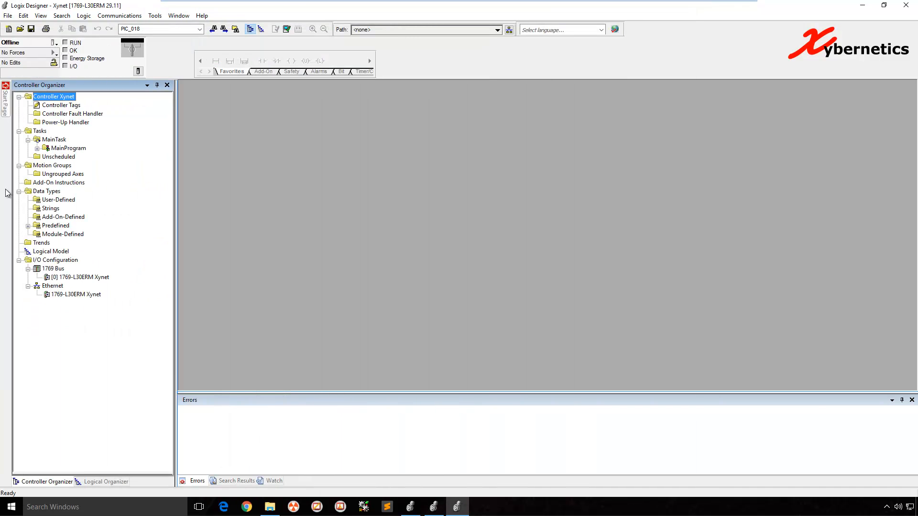
pyautogui.click(27, 191)
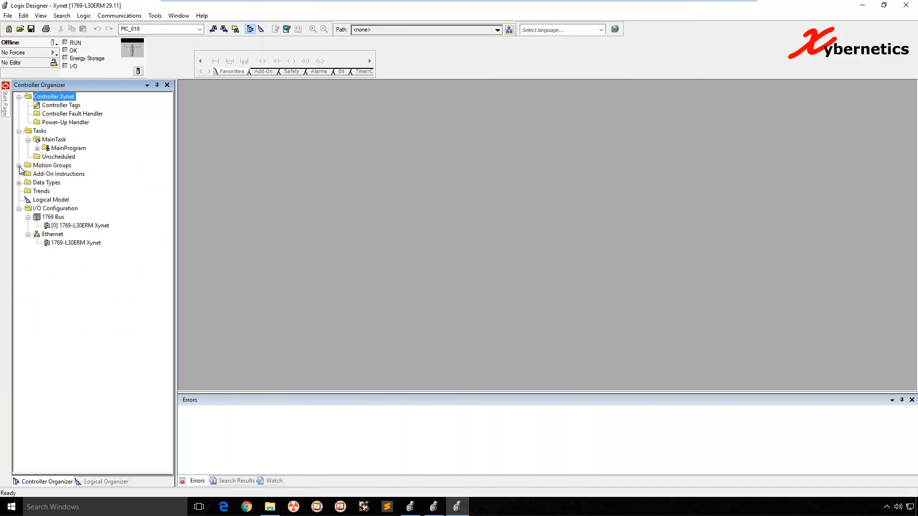
pyautogui.click(18, 130)
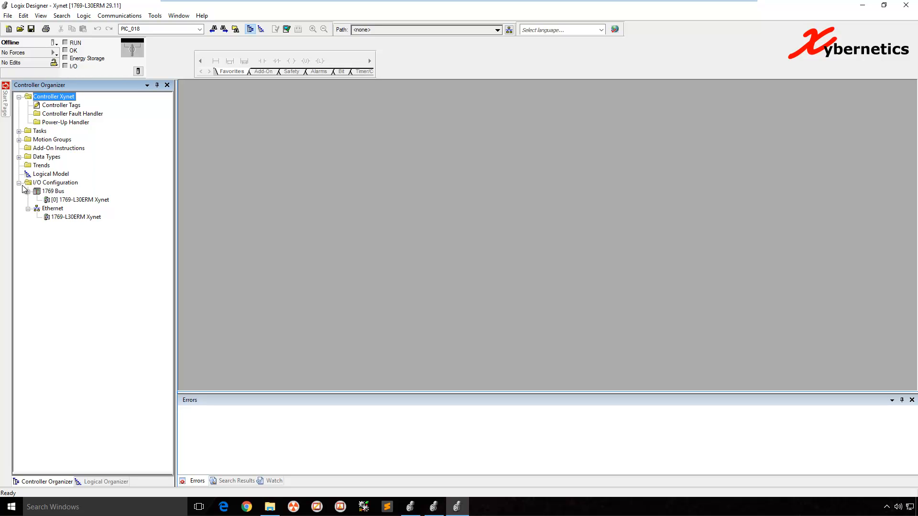
pyautogui.moveTo(59, 113)
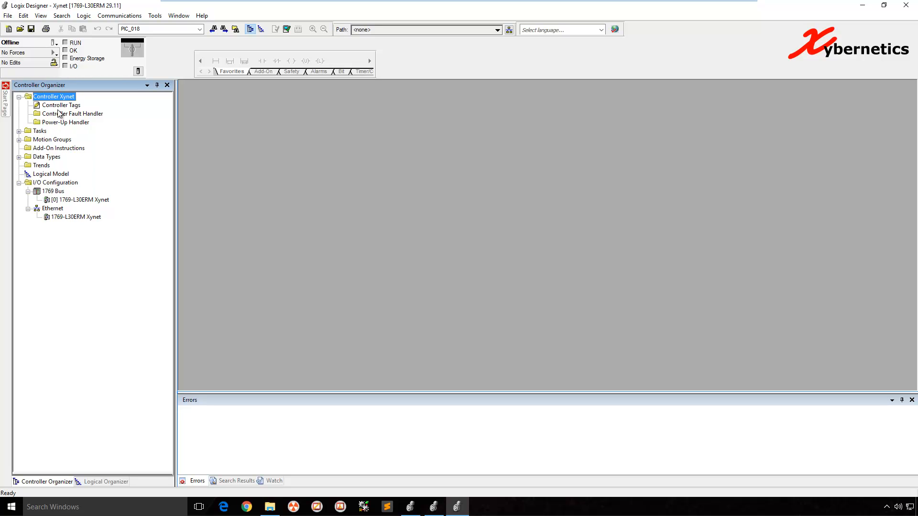
pyautogui.doubleClick(61, 105)
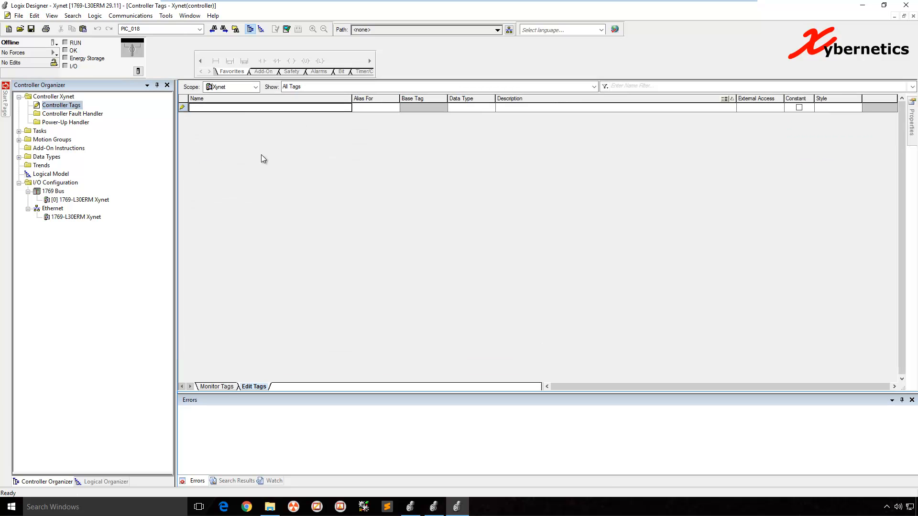
pyautogui.moveTo(277, 203)
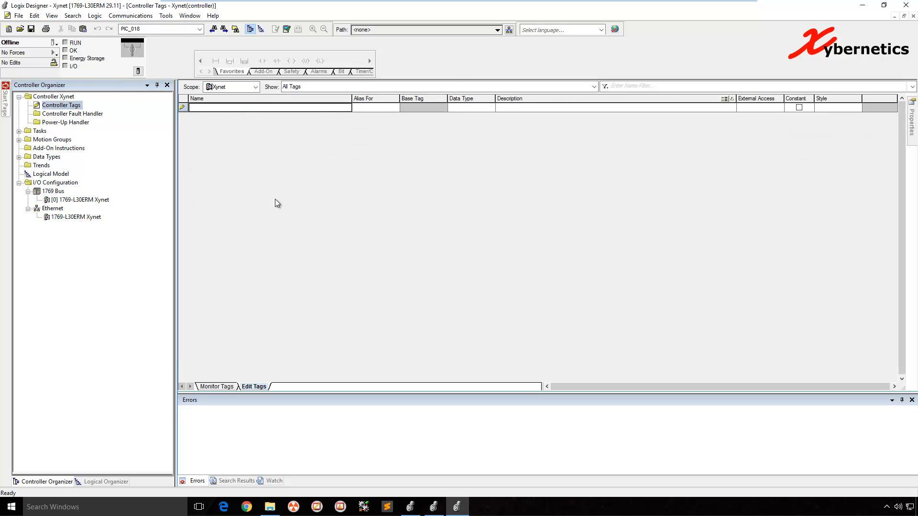
pyautogui.moveTo(122, 207)
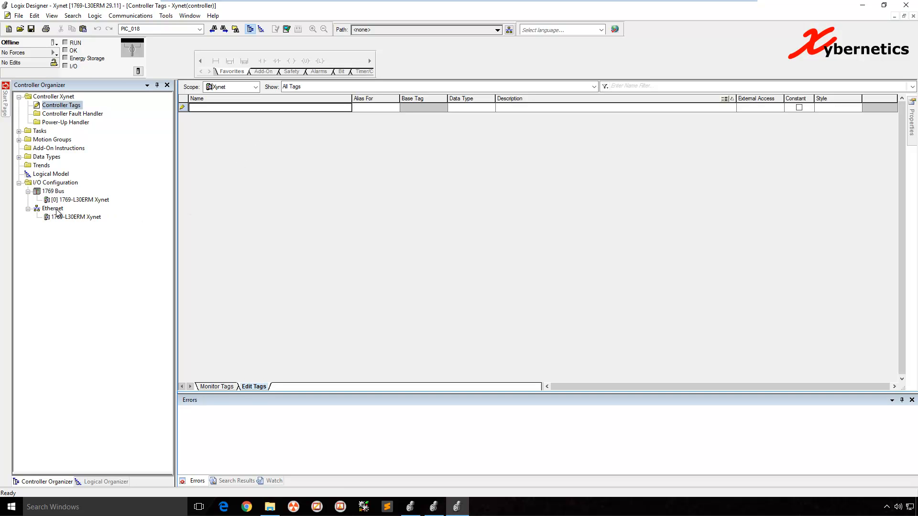
pyautogui.click(53, 209)
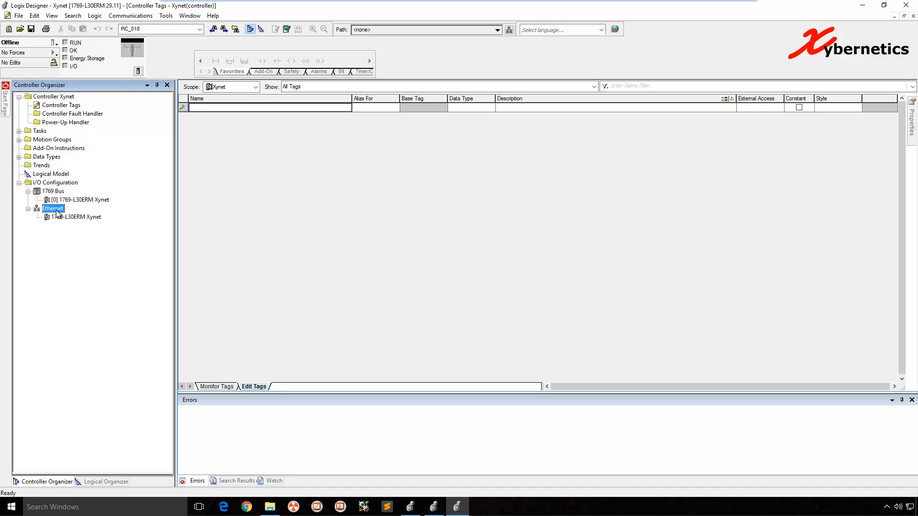
# Add a new module under Ethernet, filtering the catalog to "Ethernet module" and choosing Generic Ethernet Module.
pyautogui.rightClick(52, 208)
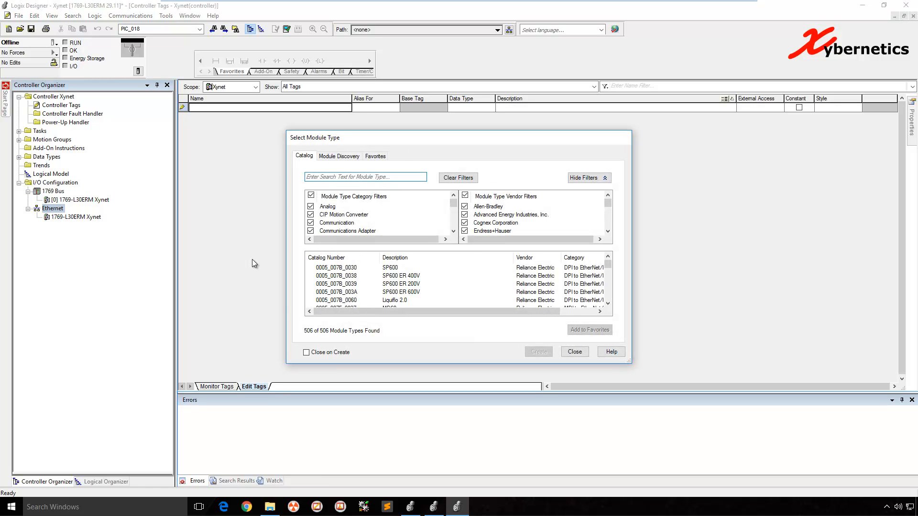
pyautogui.click(365, 177)
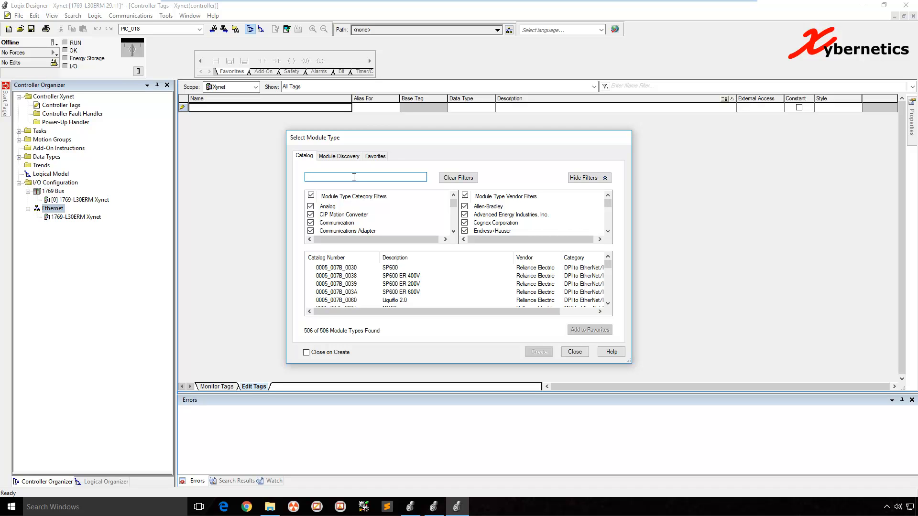
pyautogui.write('Ethernet')
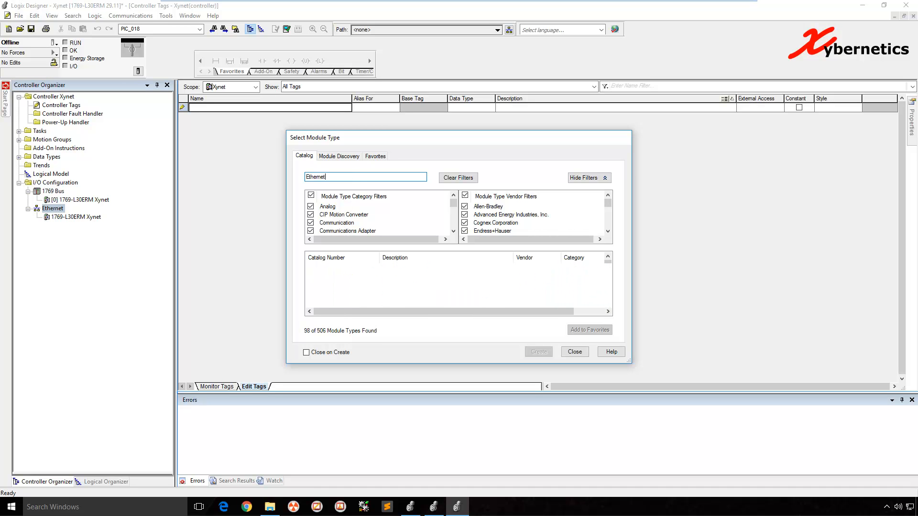
pyautogui.write('module')
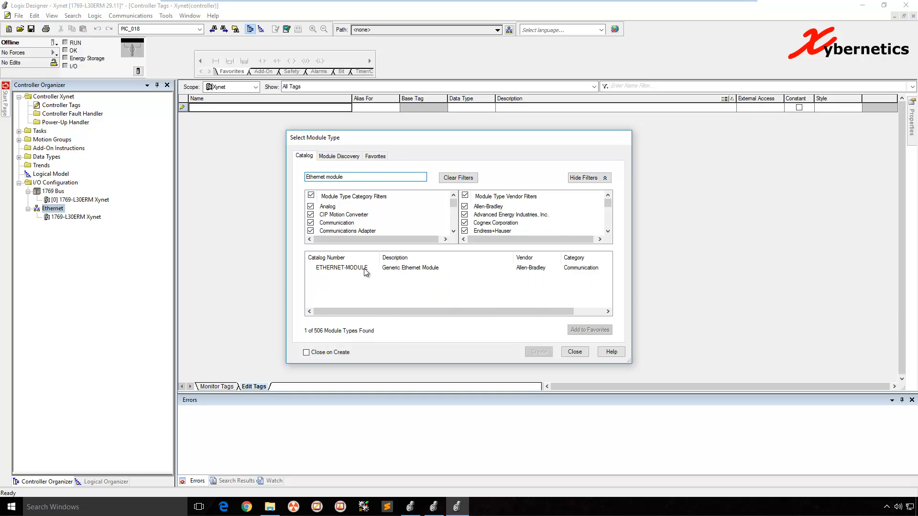
pyautogui.click(342, 268)
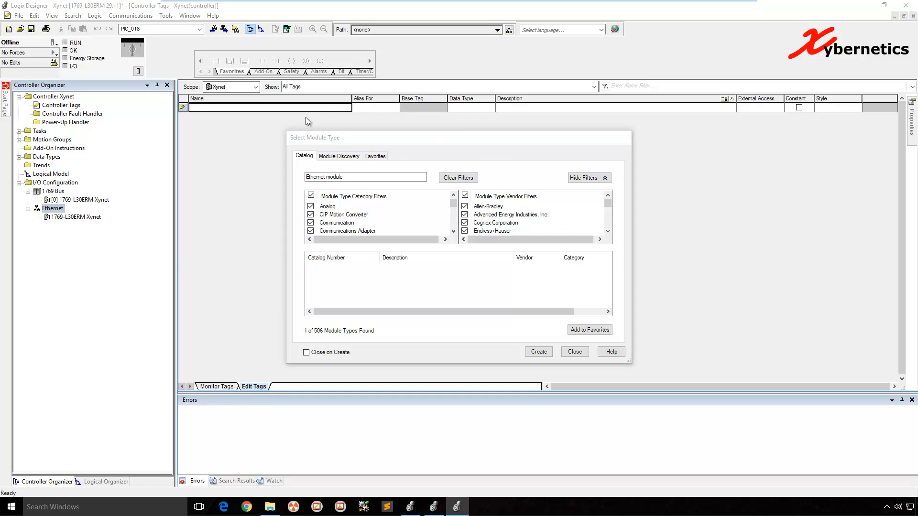
# Create the Generic Ethernet Module named Agcromag with description 'Some description for 3rd party device'.
pyautogui.click(538, 352)
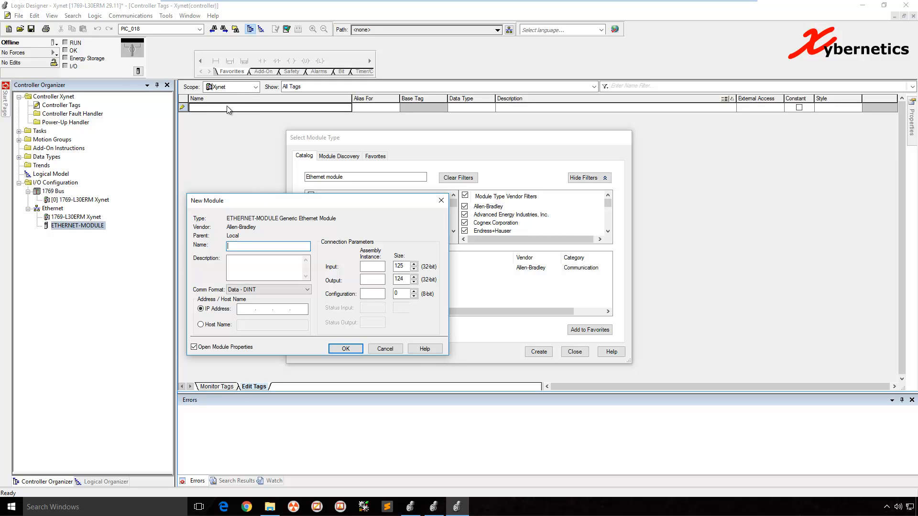
pyautogui.moveTo(331, 242)
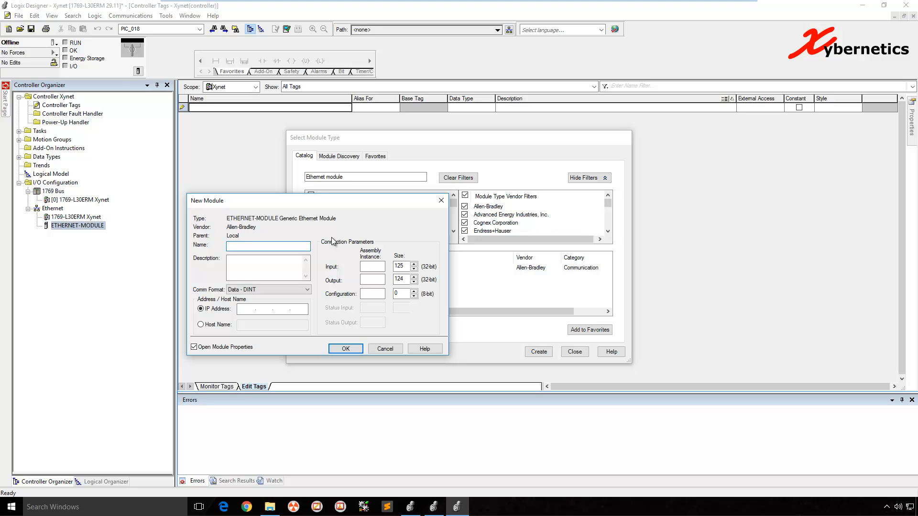
pyautogui.write('Agc')
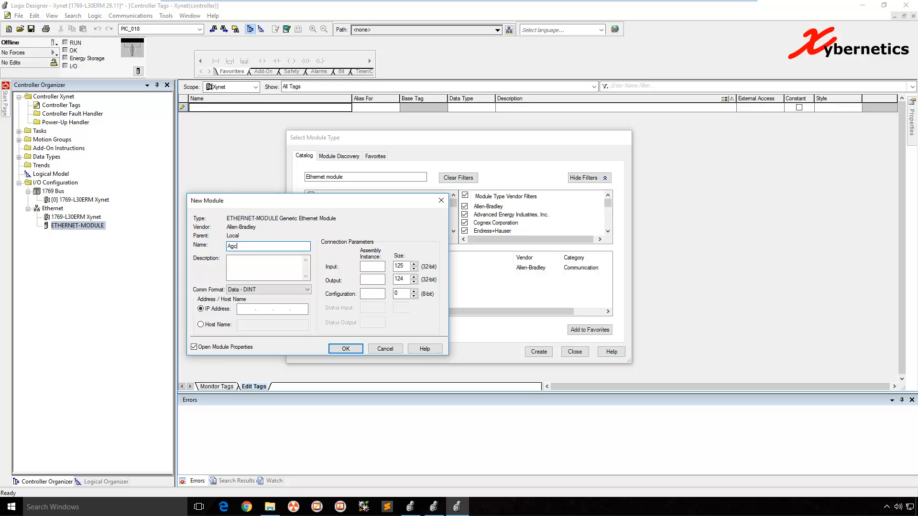
pyautogui.write('romag')
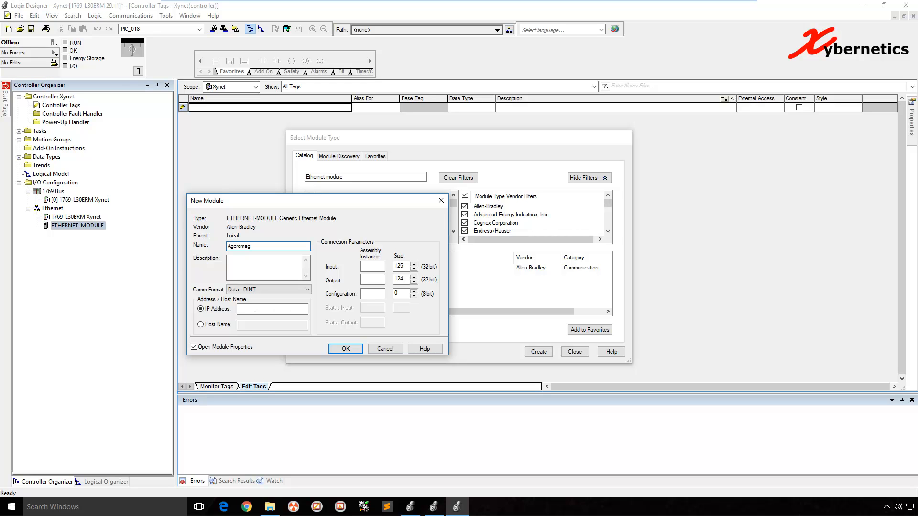
pyautogui.click(266, 268)
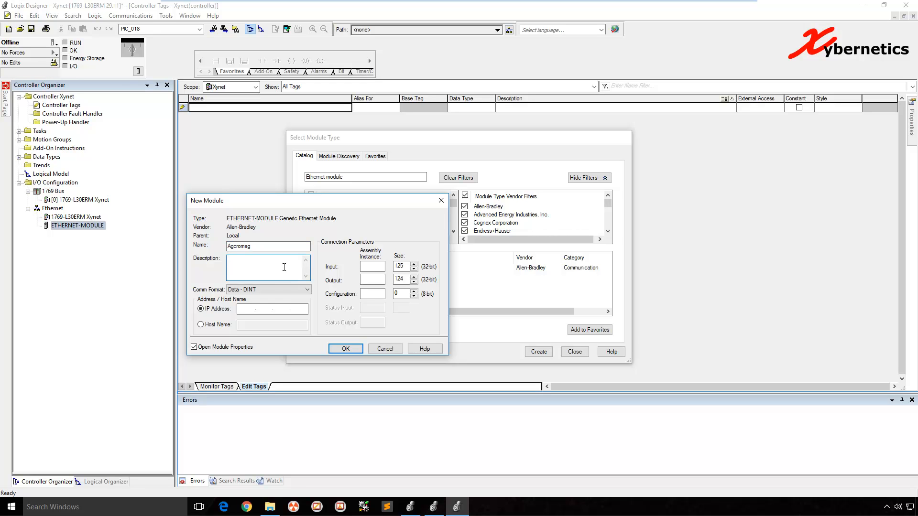
pyautogui.write('Some description for 3rd party device')
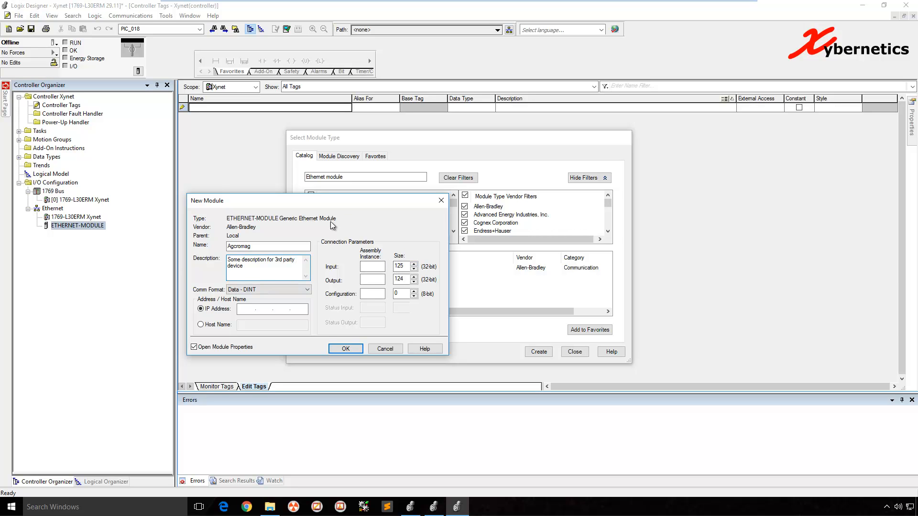
pyautogui.moveTo(345, 237)
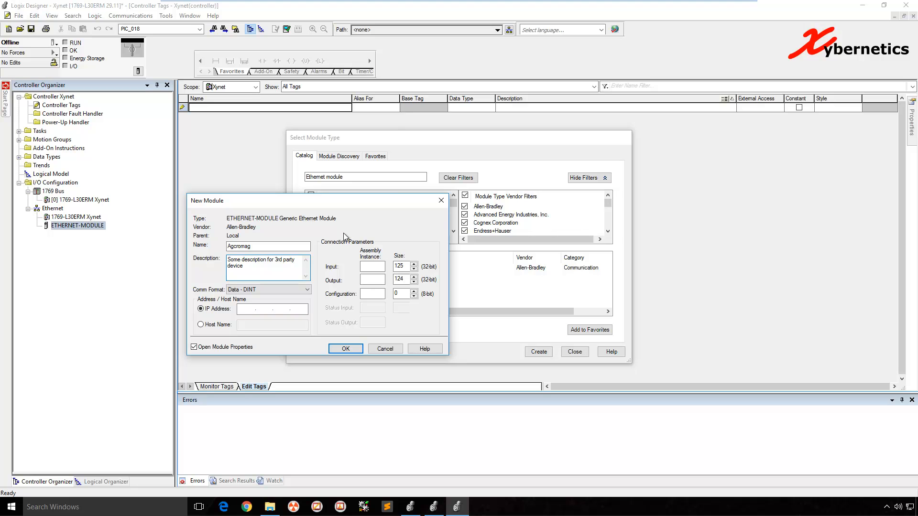
pyautogui.moveTo(325, 243)
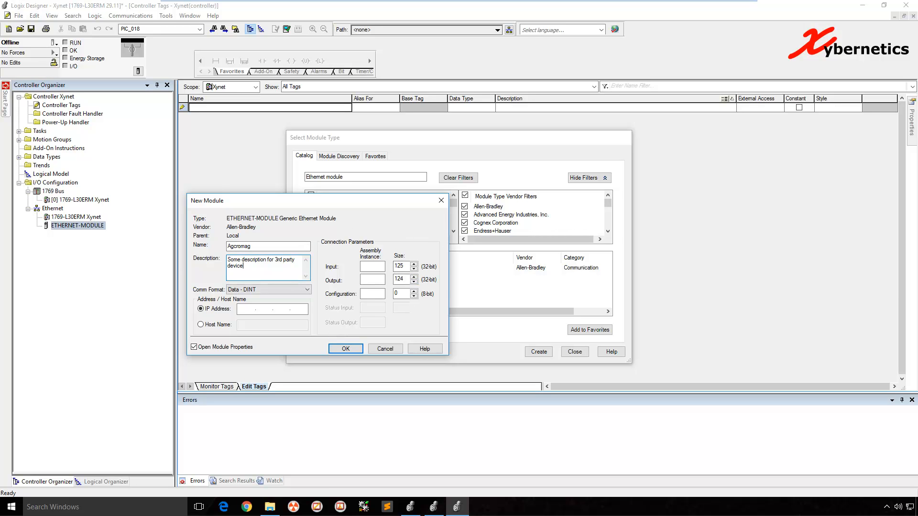
pyautogui.moveTo(485, 87)
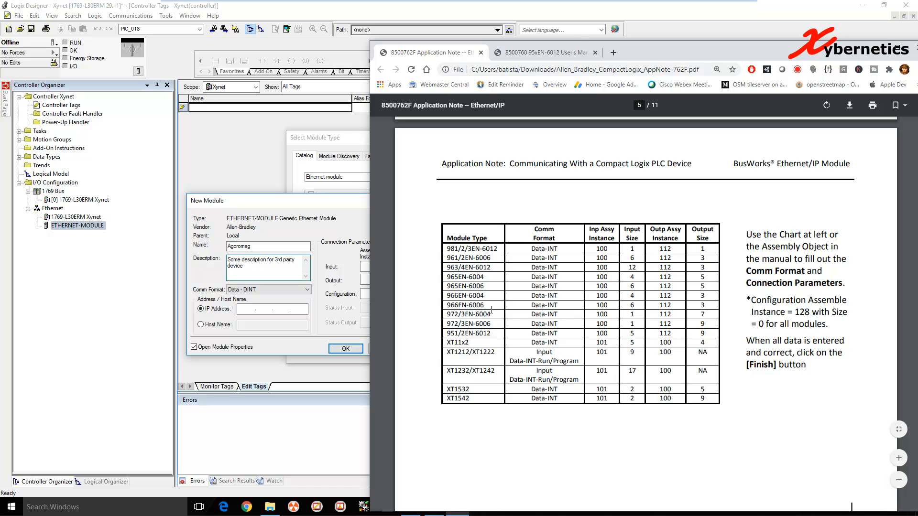
# Review the manual, then mark the 951/2EN-6012 row and its input assembly instance in the application note.
pyautogui.click(545, 52)
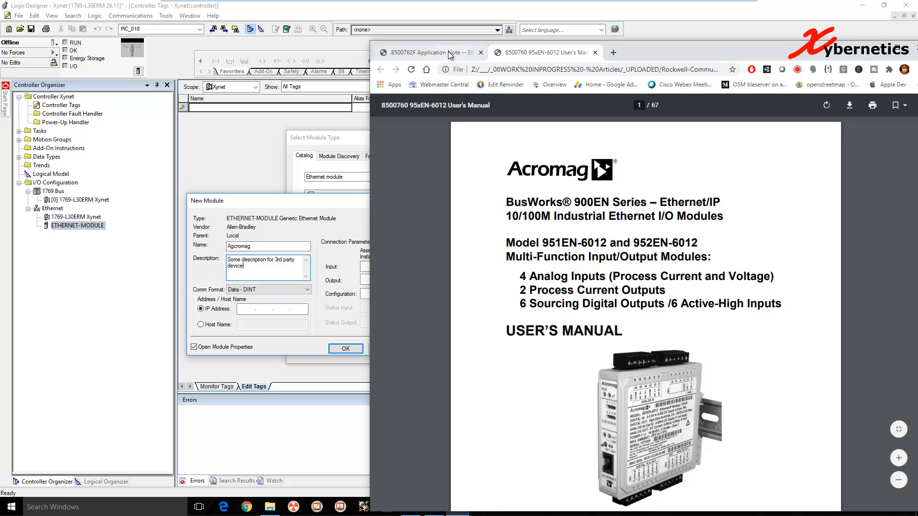
pyautogui.click(431, 52)
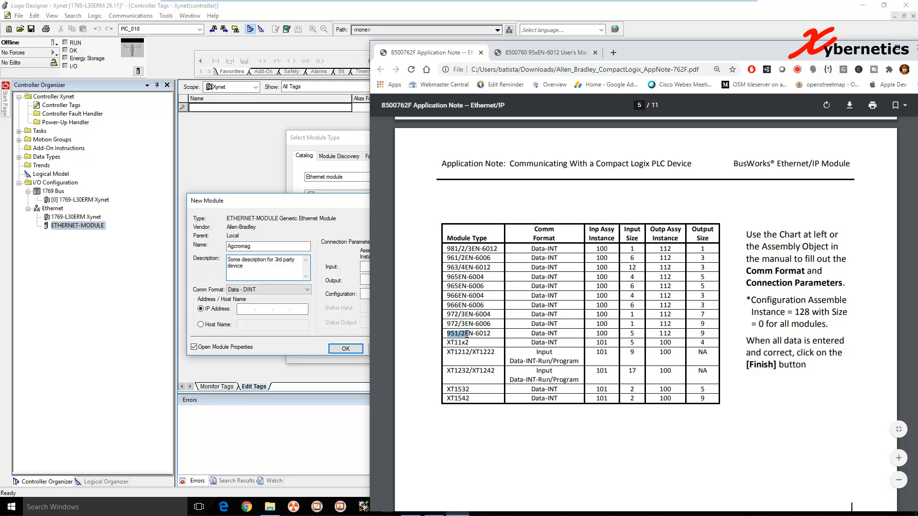
pyautogui.doubleClick(467, 333)
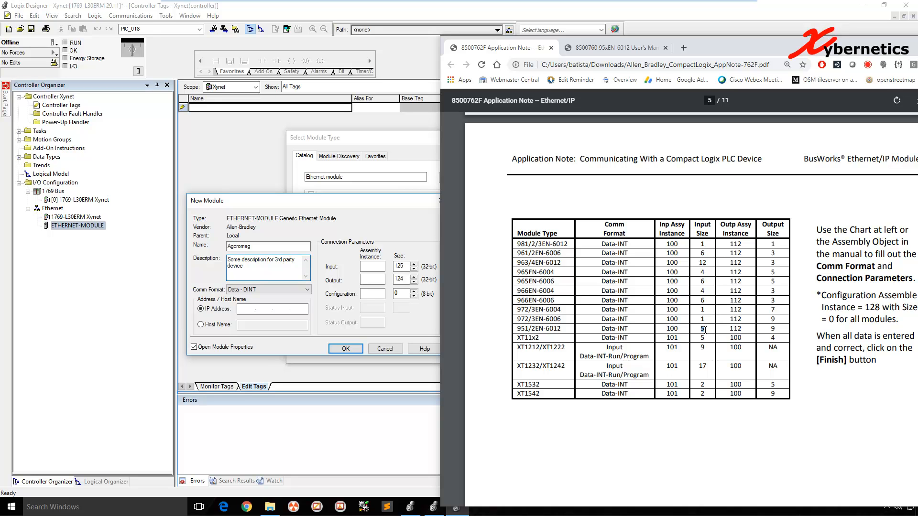
pyautogui.doubleClick(735, 329)
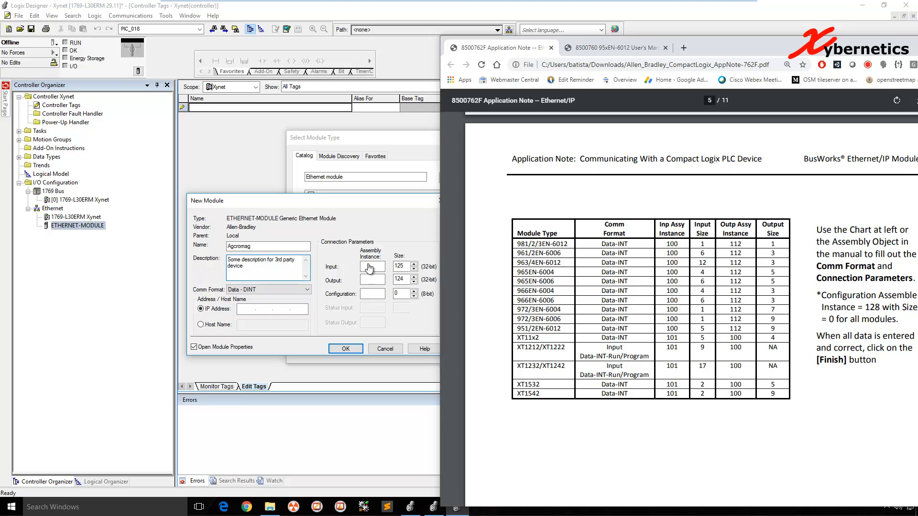
# Enter assembly instances input 100, output 112, configuration 1280, checking against the Acromag manual.
pyautogui.write('100')
pyautogui.write('5')
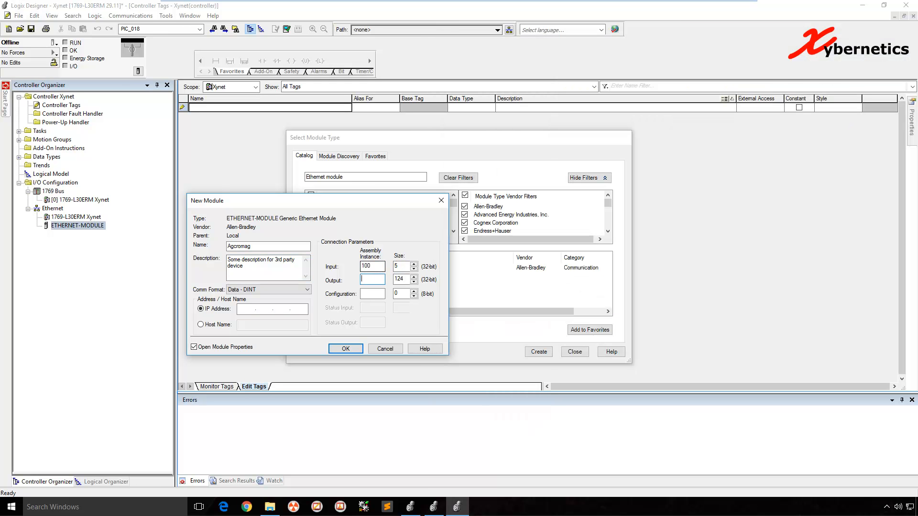
pyautogui.write('112')
pyautogui.click(401, 280)
pyautogui.write('9')
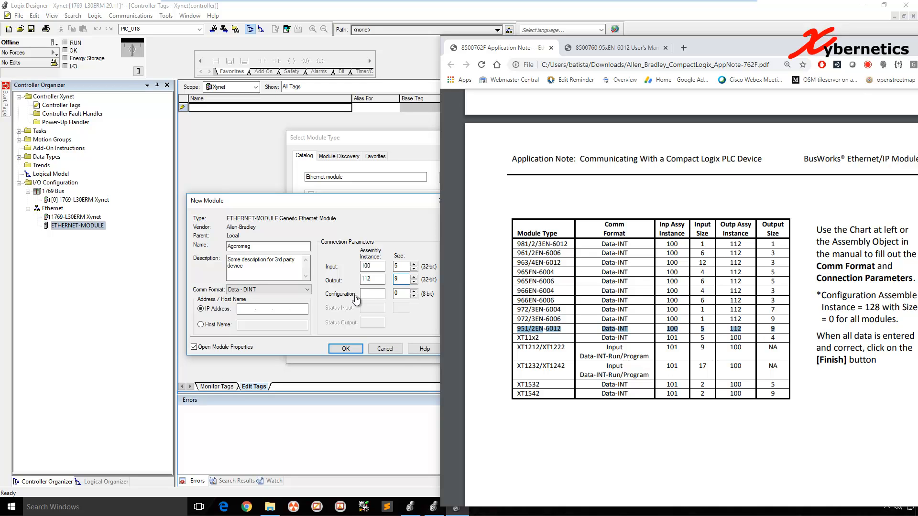
pyautogui.moveTo(849, 326)
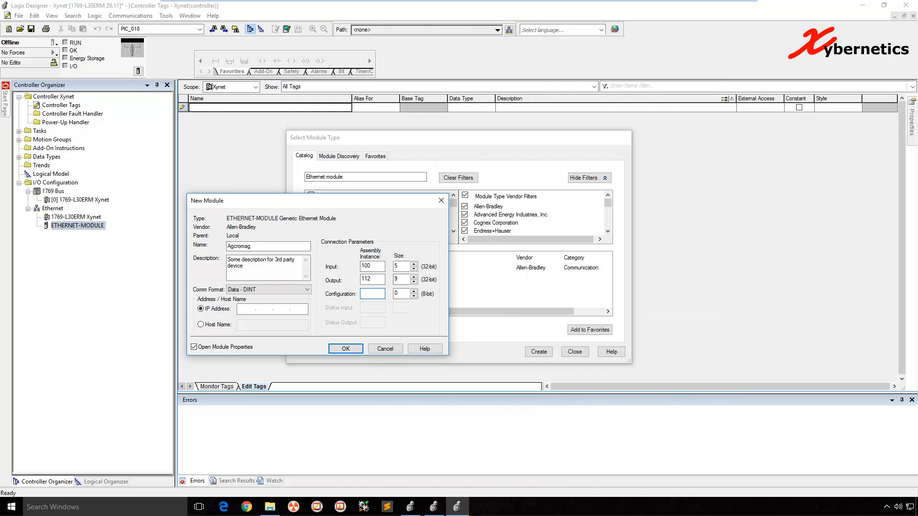
pyautogui.write('1280')
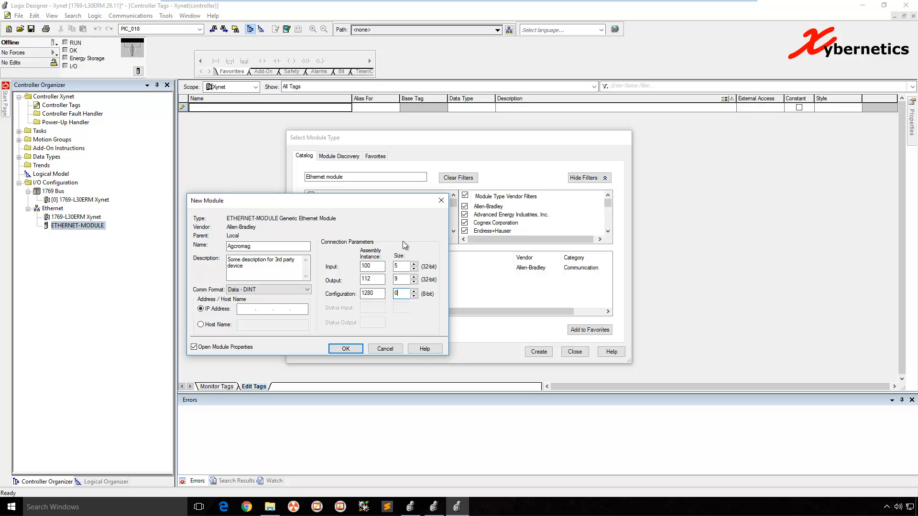
pyautogui.moveTo(434, 244)
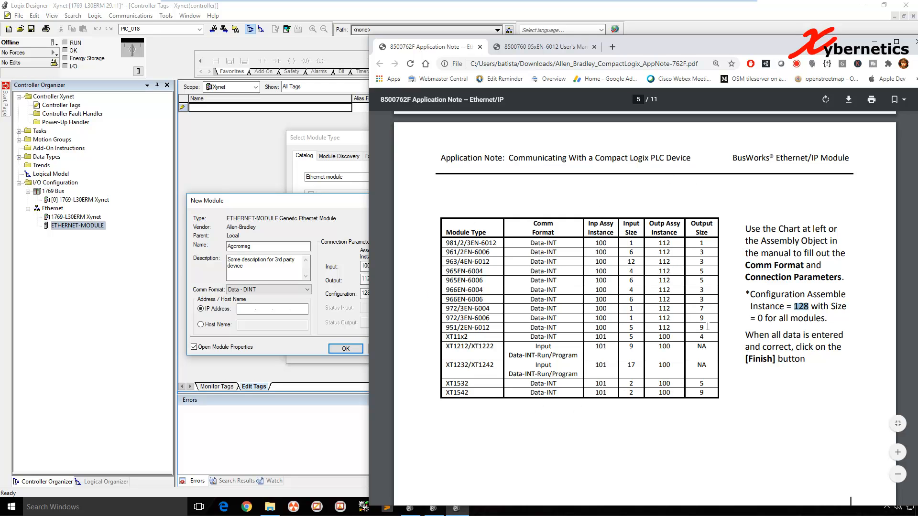
pyautogui.click(541, 46)
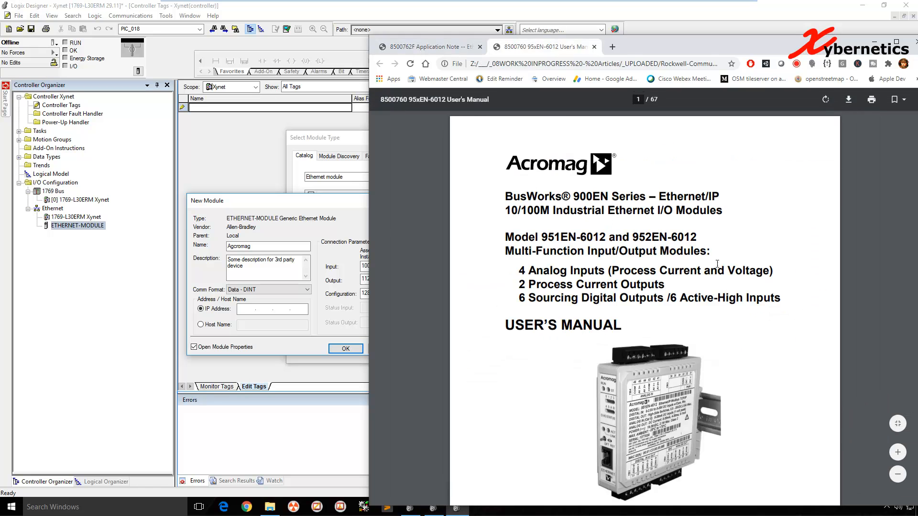
pyautogui.click(425, 46)
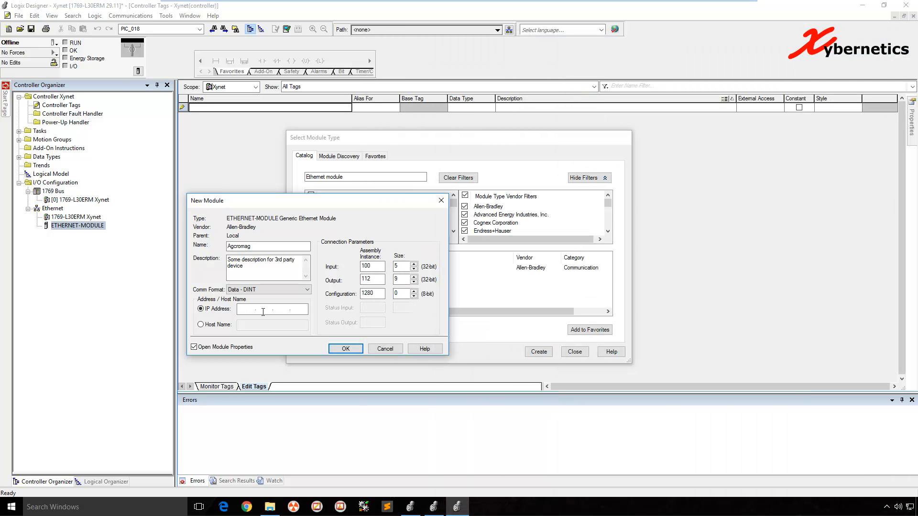
# Enter the module IP address 192.168.12.34 and refer back to the Acromag manual.
pyautogui.write('192.168')
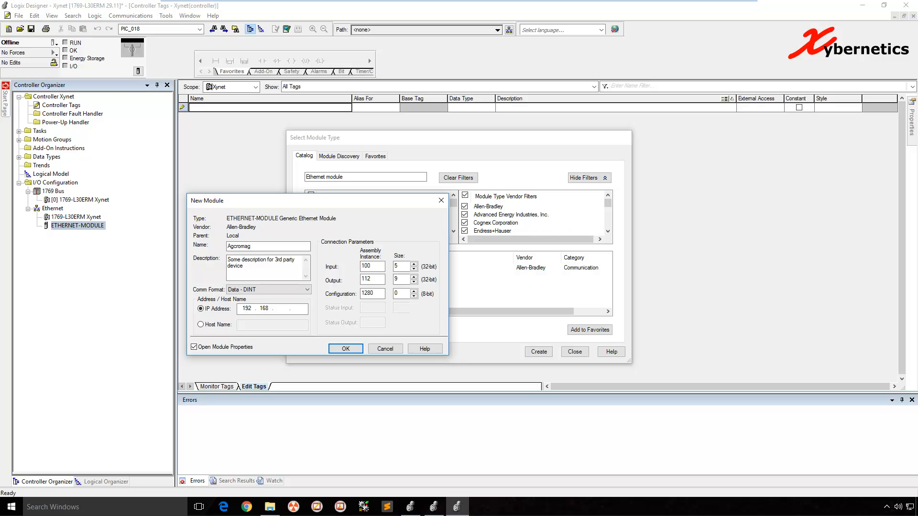
pyautogui.write('12')
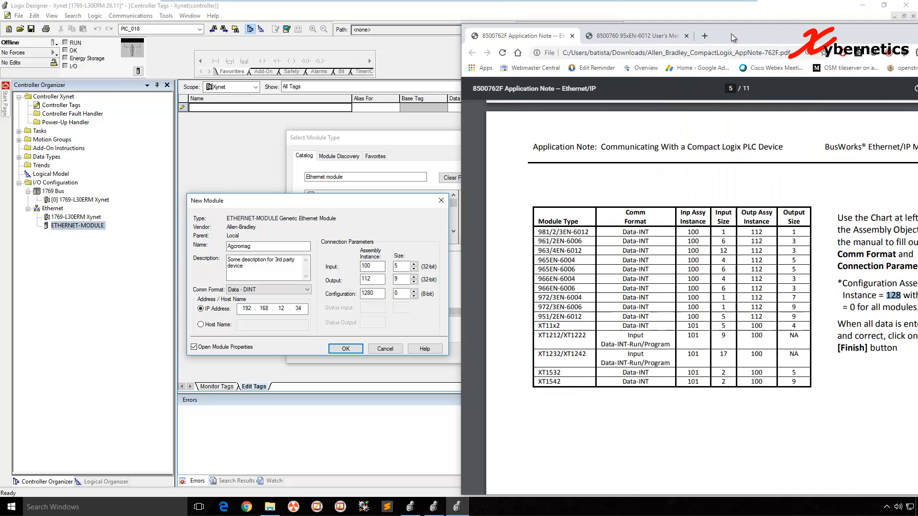
pyautogui.click(632, 35)
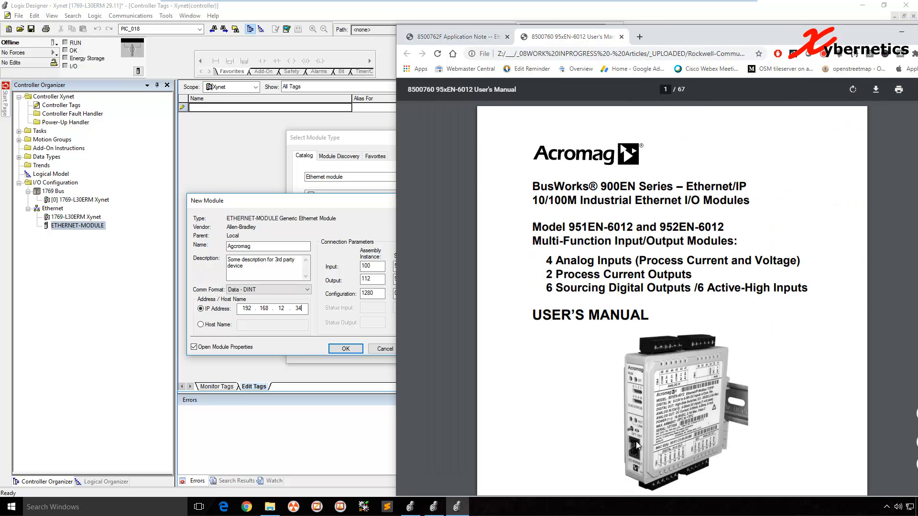
pyautogui.moveTo(749, 467)
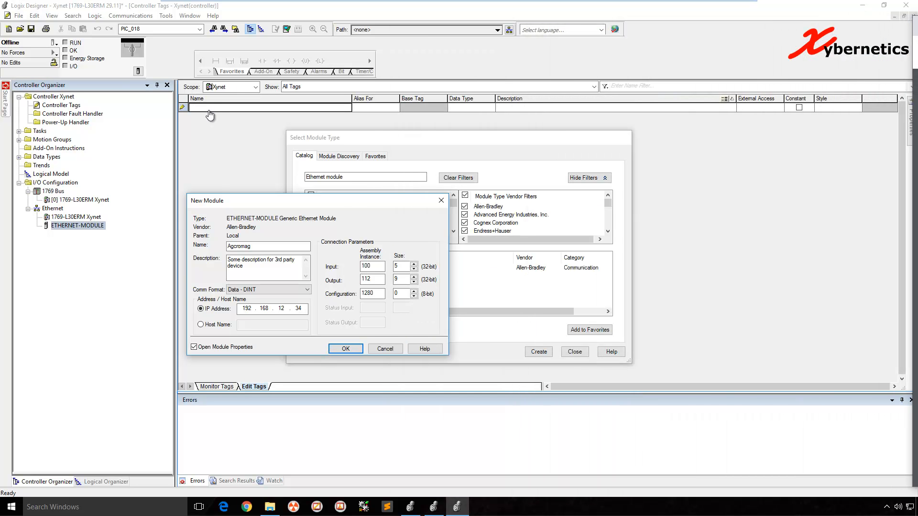
pyautogui.moveTo(218, 120)
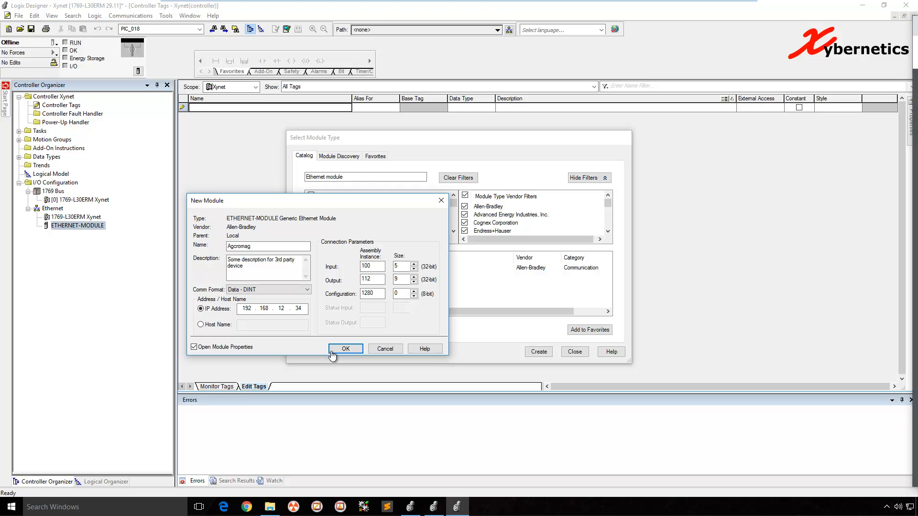
# Confirm the Agcromag module, then review its General, Connection (RPI) and Module Info properties.
pyautogui.click(346, 348)
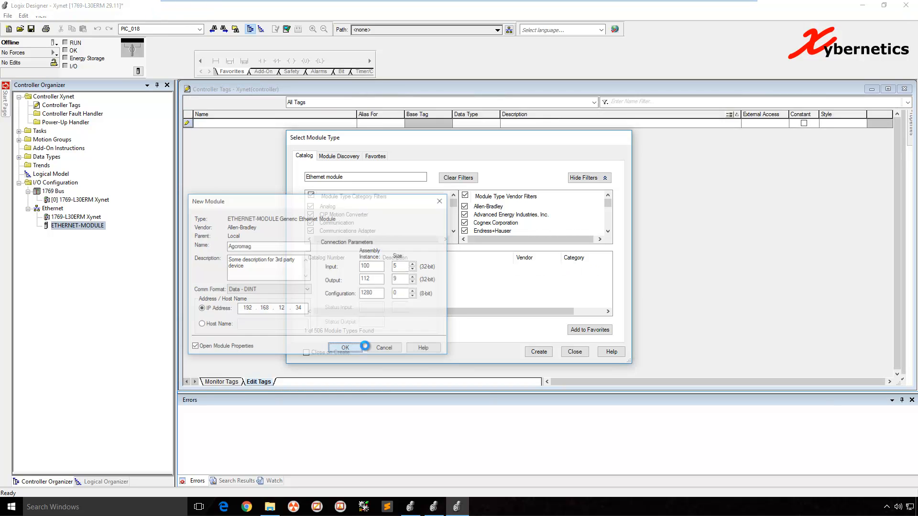
pyautogui.click(345, 348)
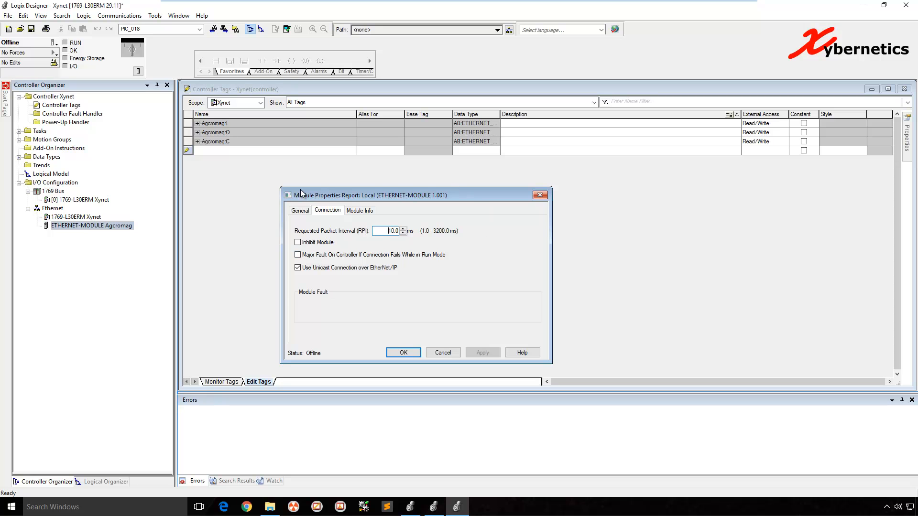
pyautogui.click(300, 211)
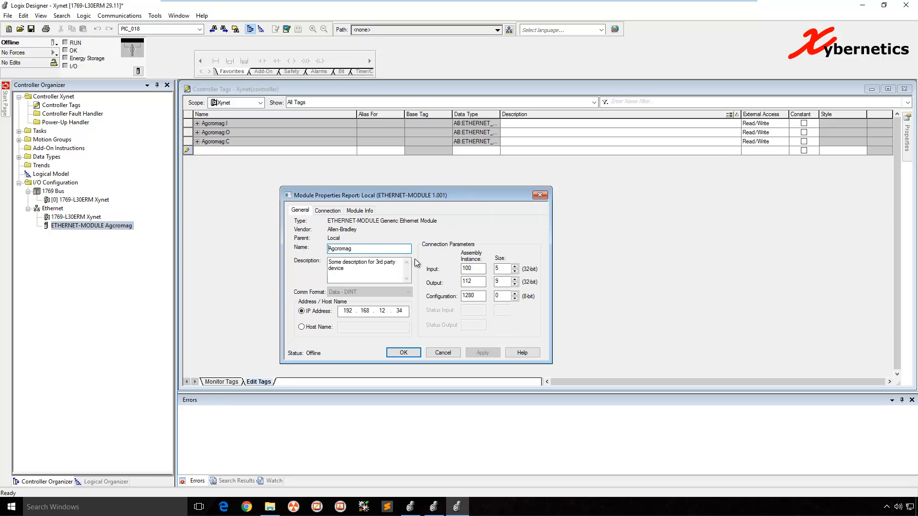
pyautogui.click(327, 211)
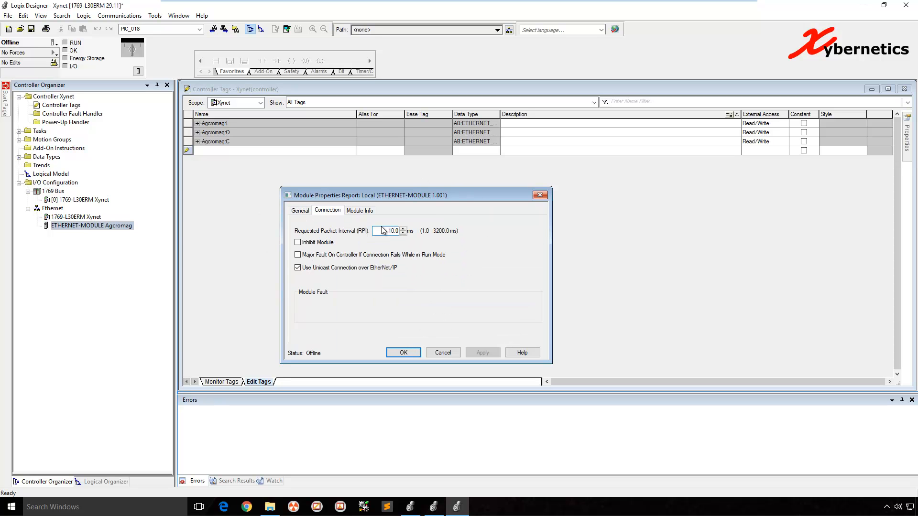
pyautogui.click(389, 231)
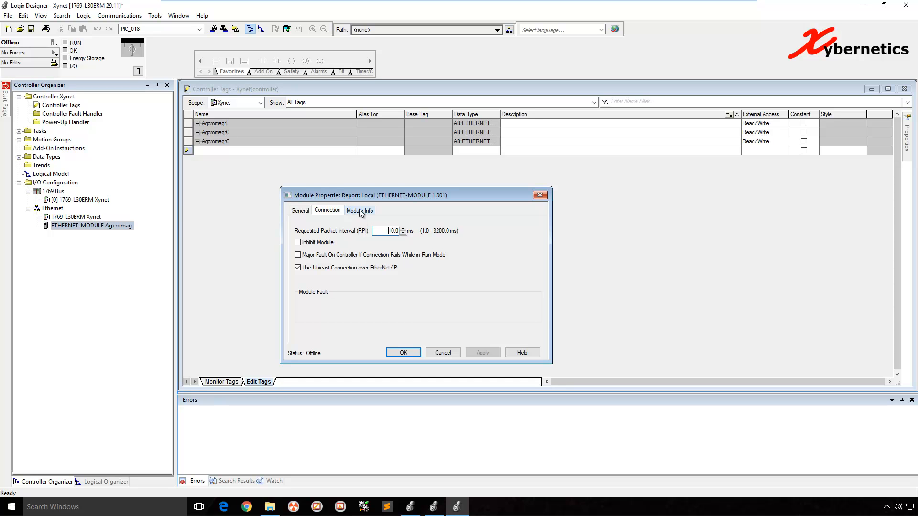
pyautogui.click(360, 211)
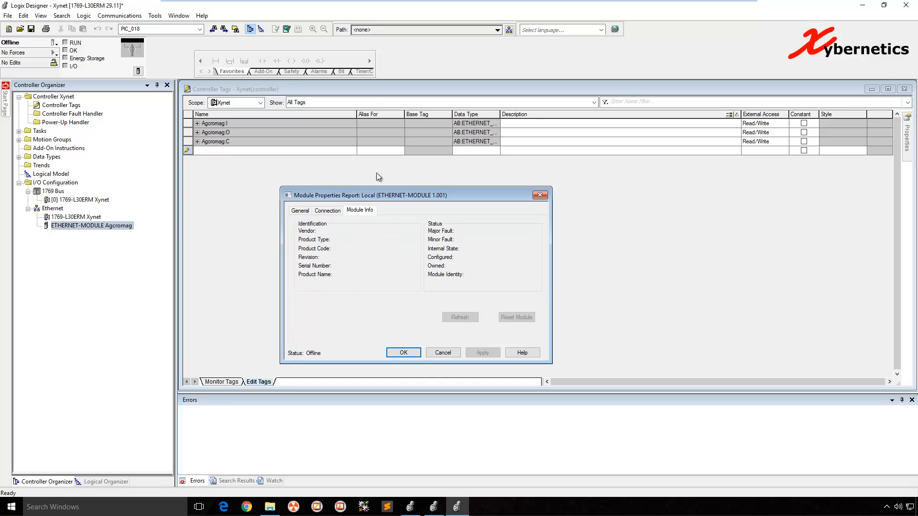
pyautogui.moveTo(444, 352)
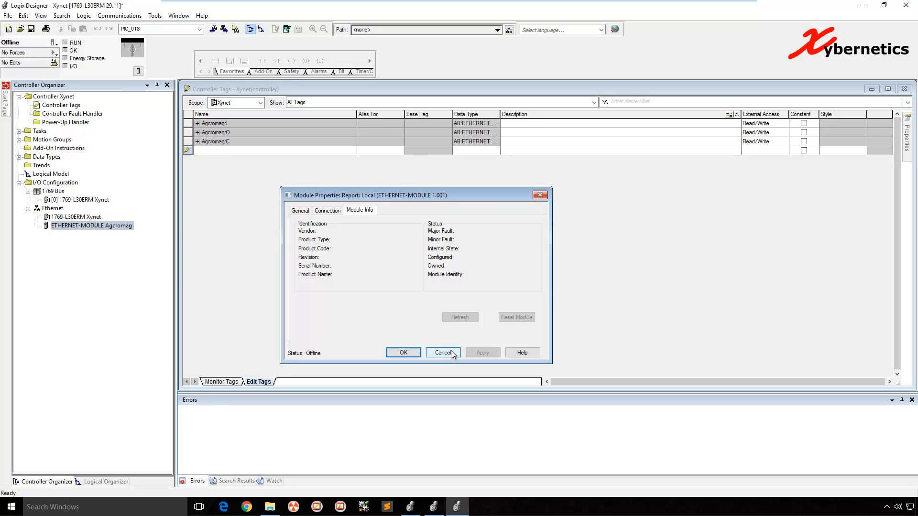
# Dismiss module properties and expand Agcromag:I.Data and Agcromag:O.Data into five and nine words.
pyautogui.click(443, 351)
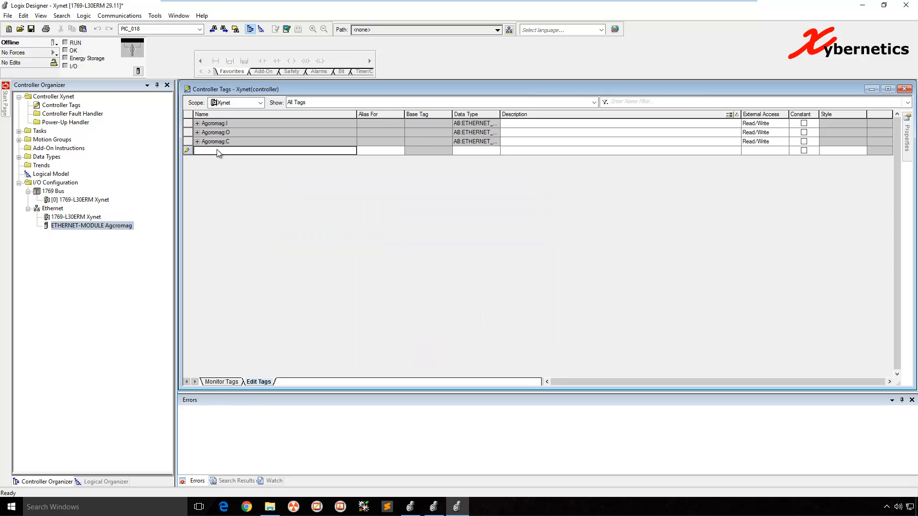
pyautogui.click(196, 124)
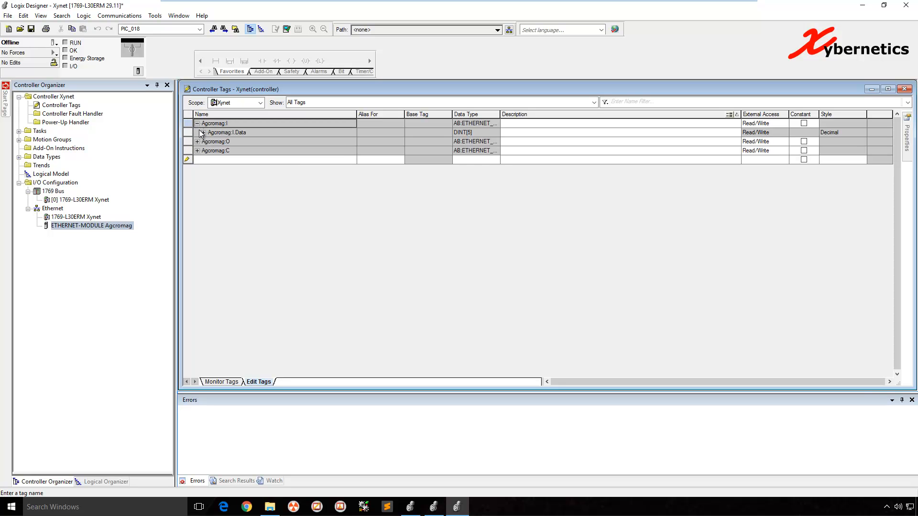
pyautogui.click(202, 132)
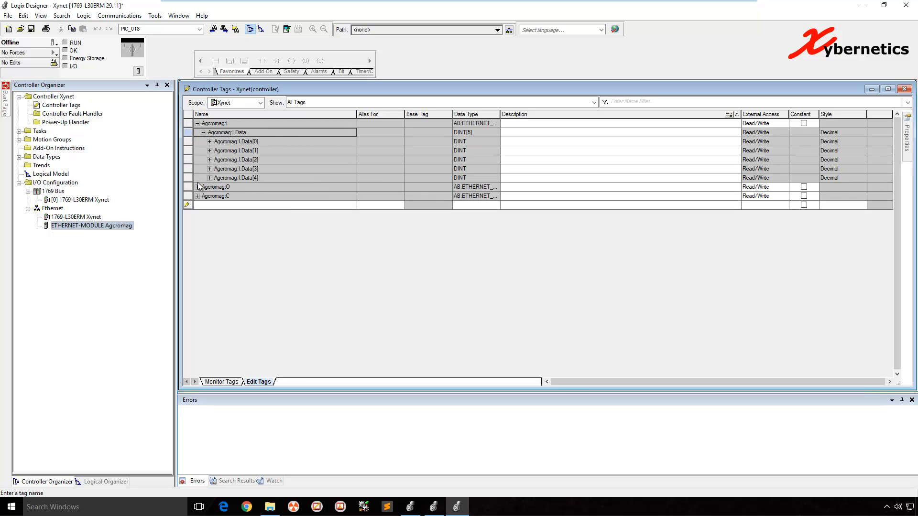
pyautogui.click(197, 186)
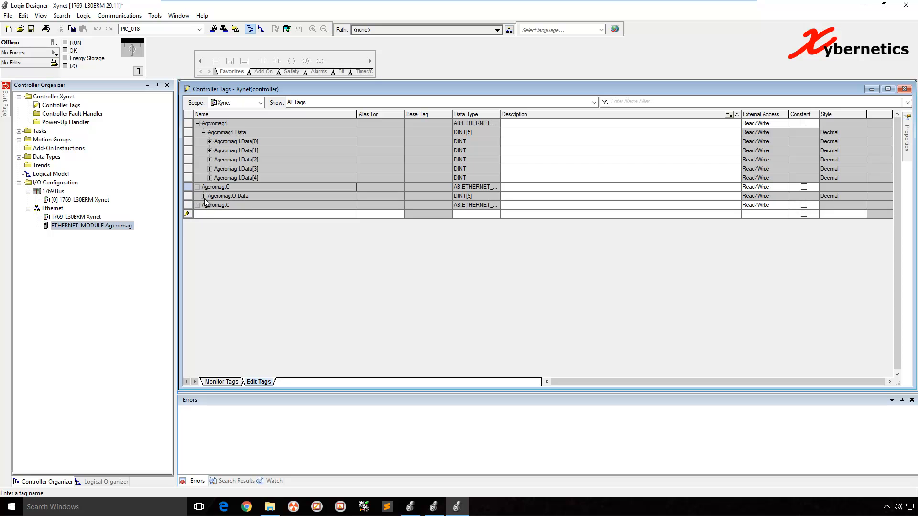
pyautogui.click(202, 195)
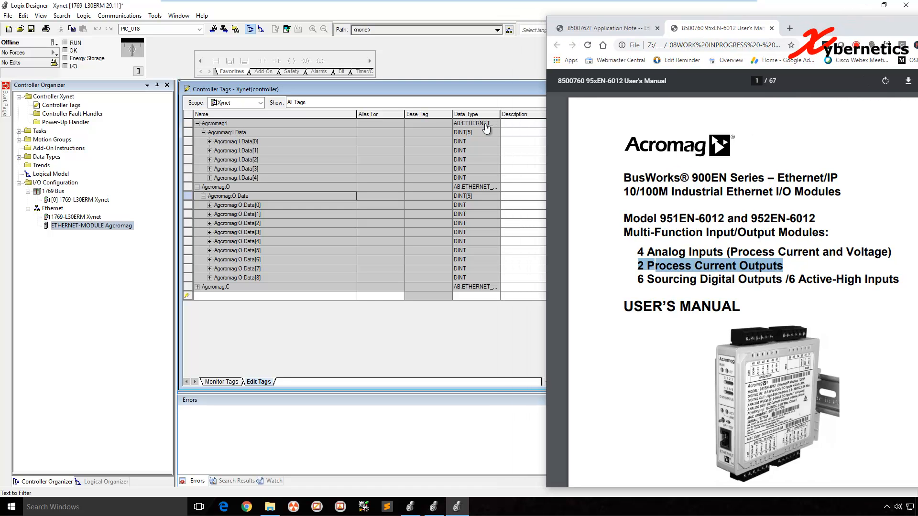
pyautogui.moveTo(283, 176)
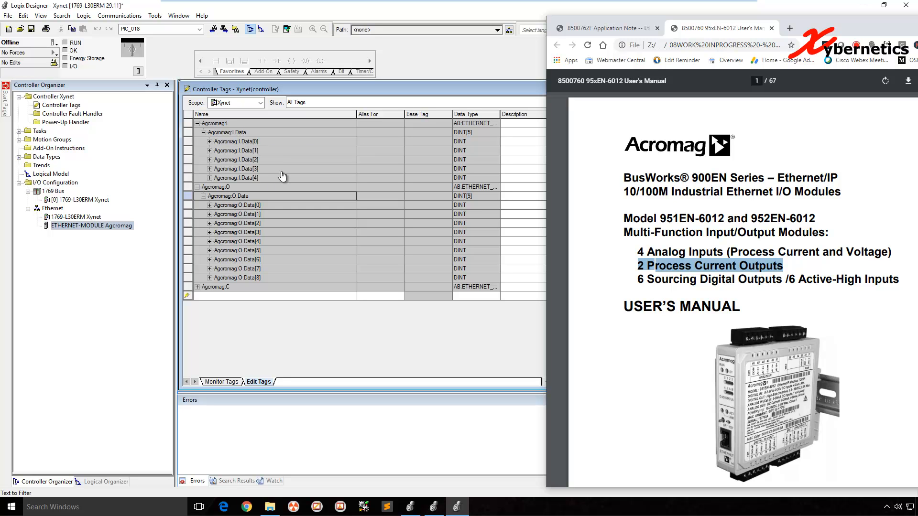
pyautogui.moveTo(287, 140)
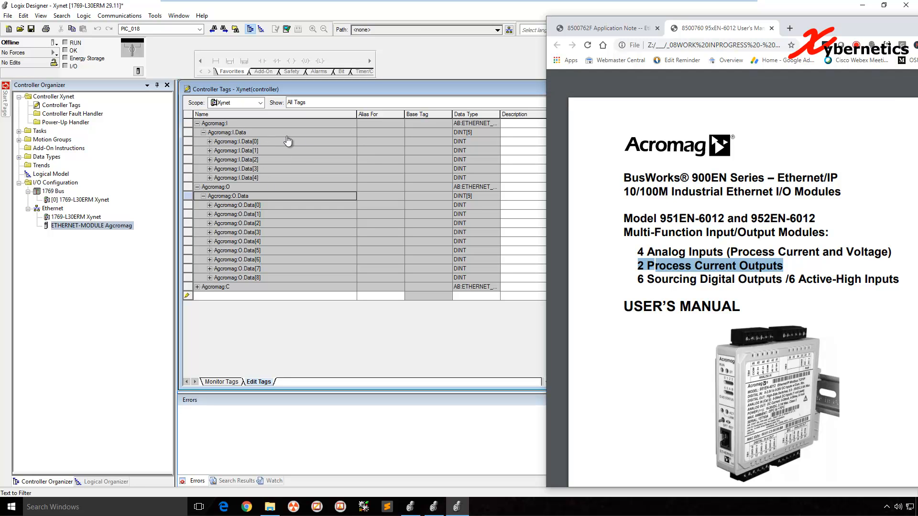
pyautogui.moveTo(264, 129)
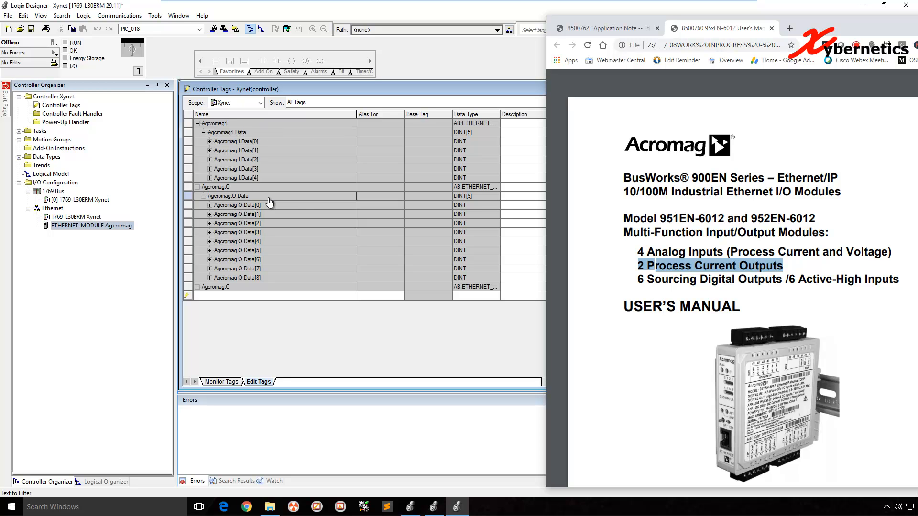
pyautogui.moveTo(283, 195)
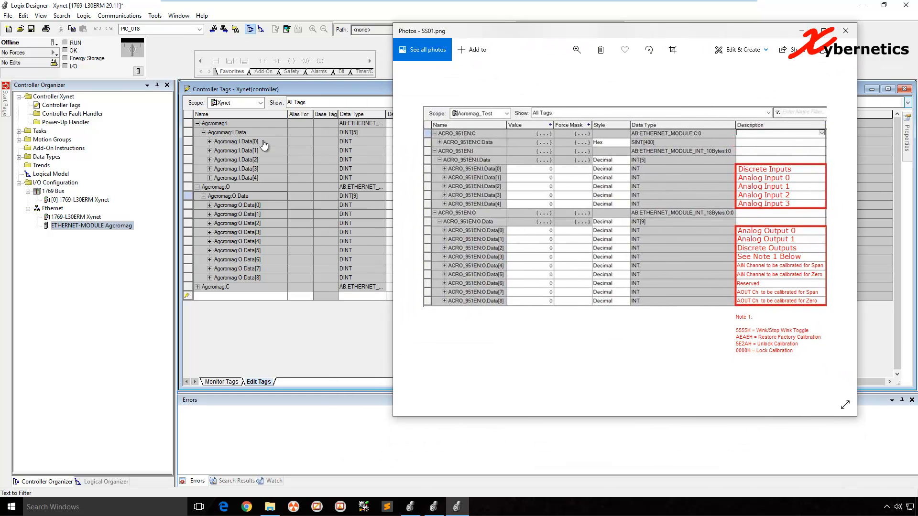
pyautogui.moveTo(808, 195)
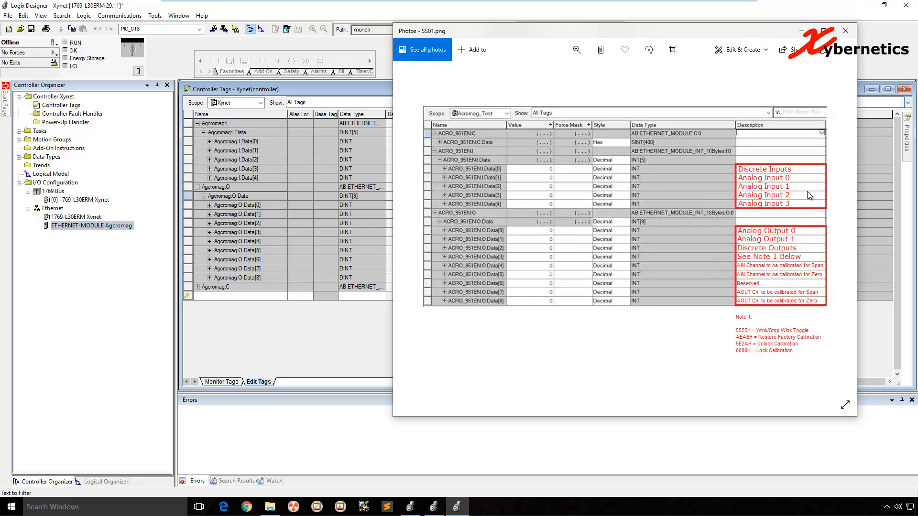
pyautogui.moveTo(797, 176)
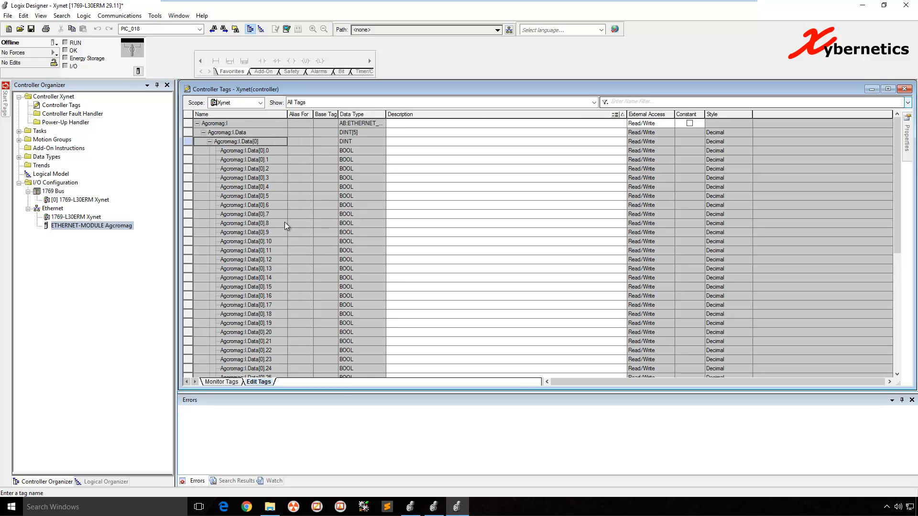
pyautogui.moveTo(287, 226)
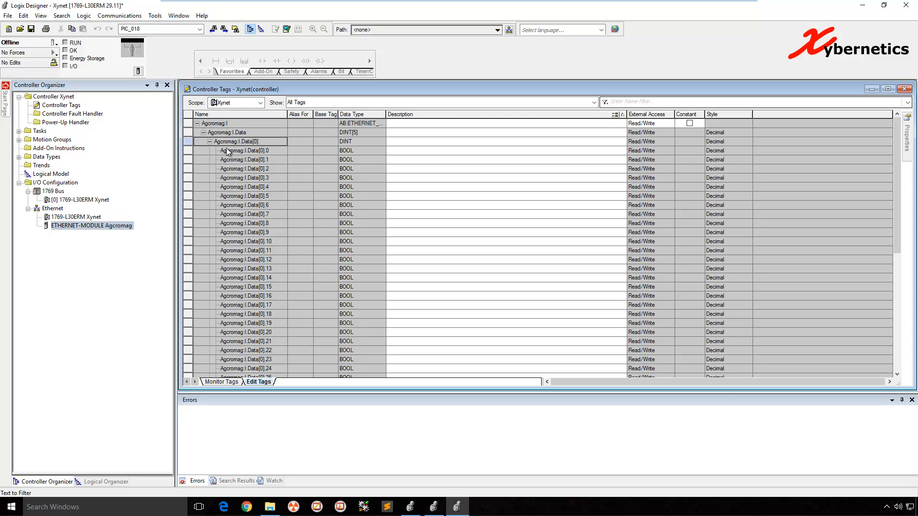
# Collapse Agcromag:I.Data[0] back to a single word.
pyautogui.click(196, 141)
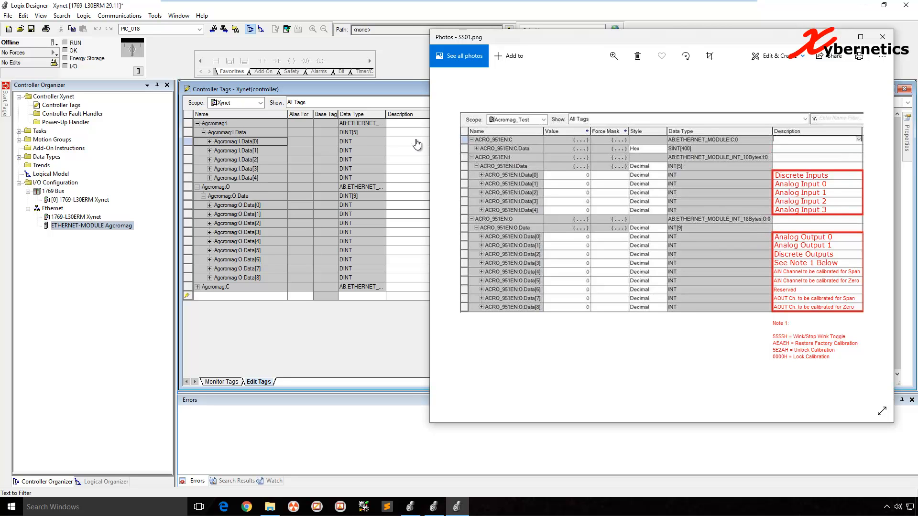
pyautogui.moveTo(335, 153)
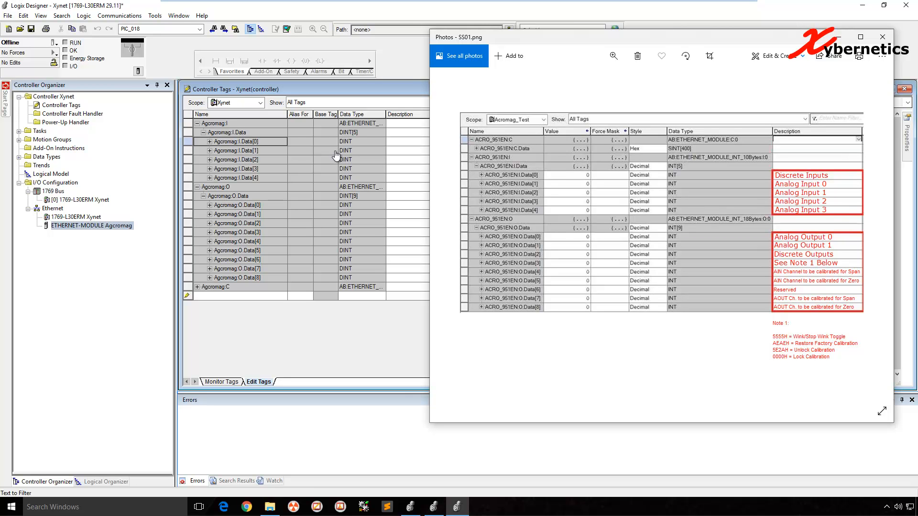
pyautogui.moveTo(264, 206)
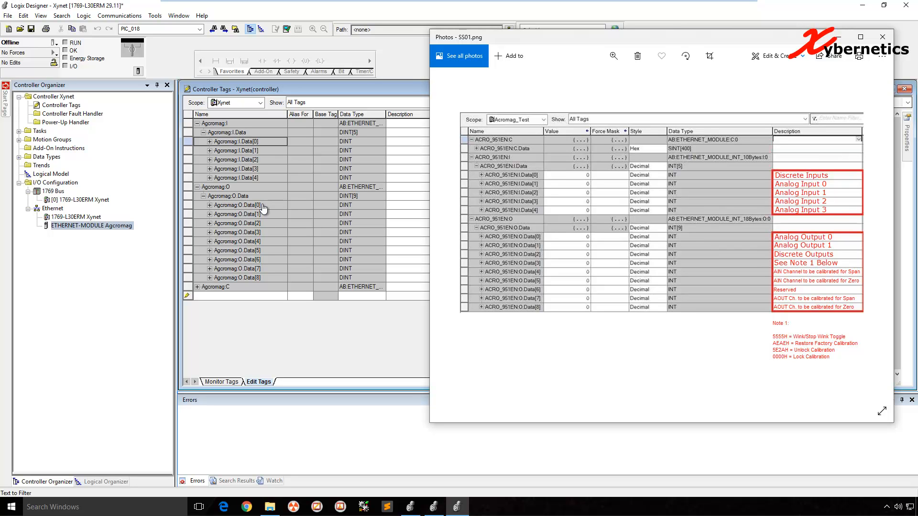
pyautogui.moveTo(517, 239)
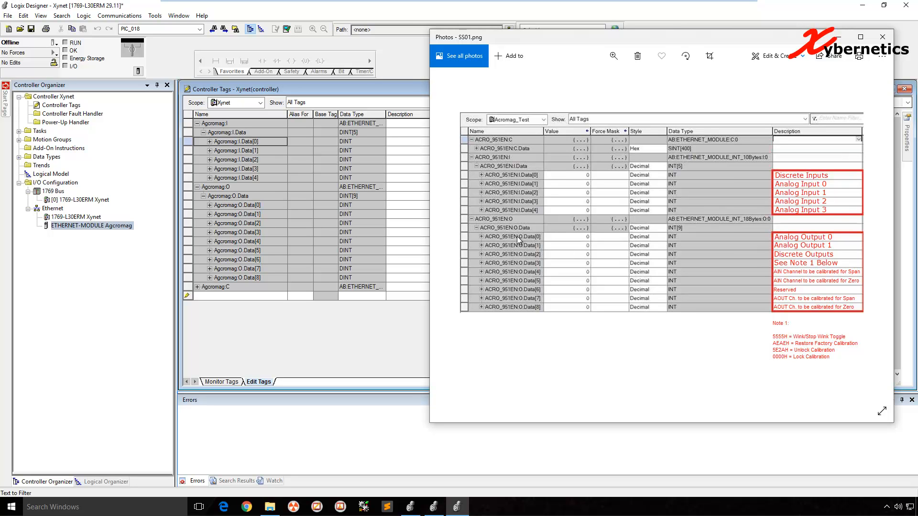
pyautogui.moveTo(756, 254)
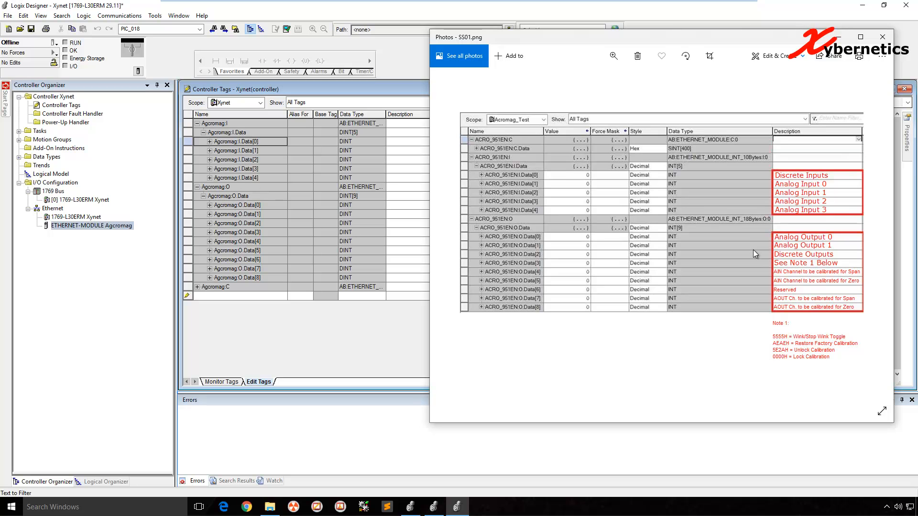
pyautogui.moveTo(539, 247)
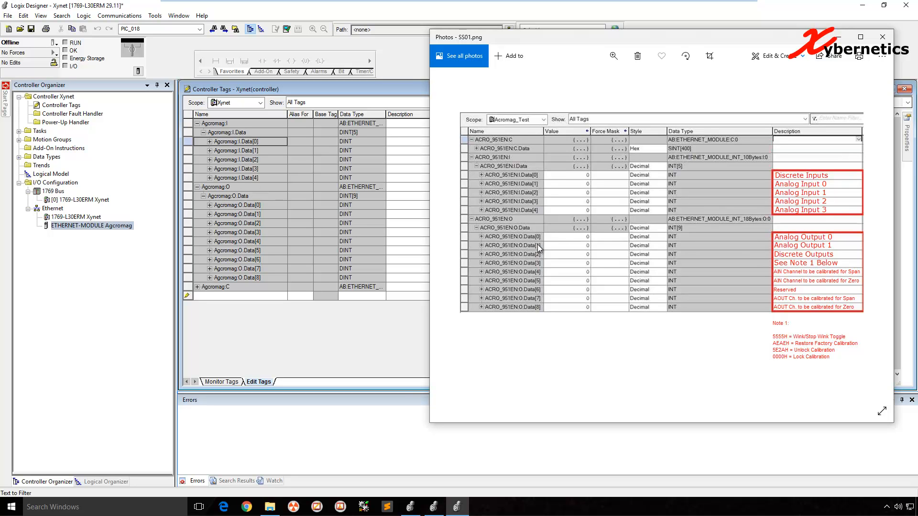
pyautogui.moveTo(293, 213)
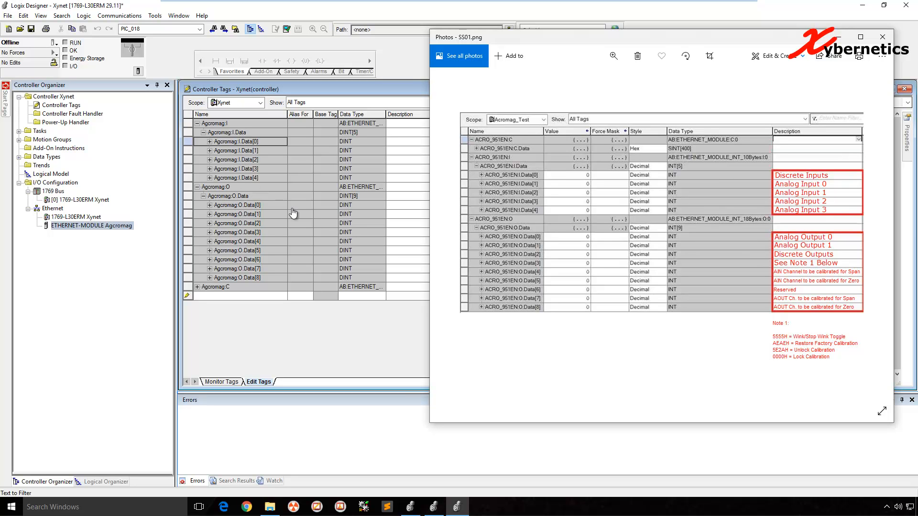
pyautogui.moveTo(264, 217)
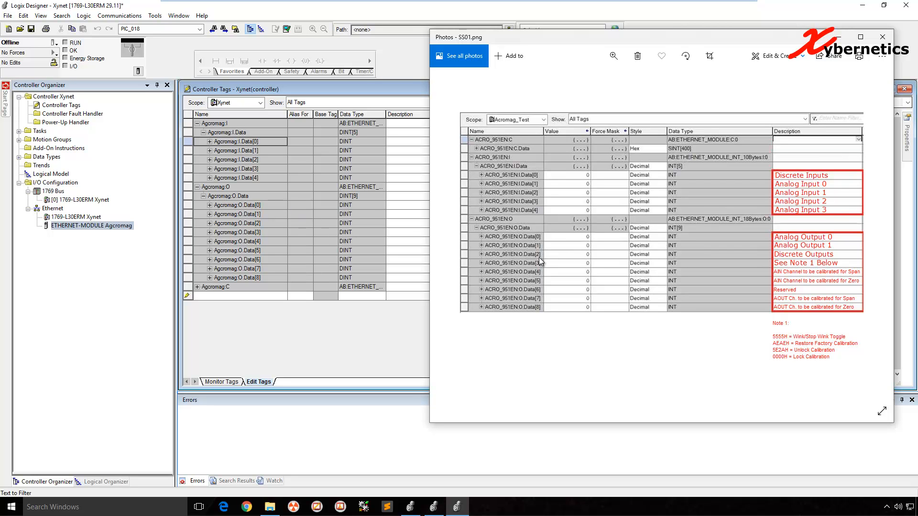
pyautogui.moveTo(388, 251)
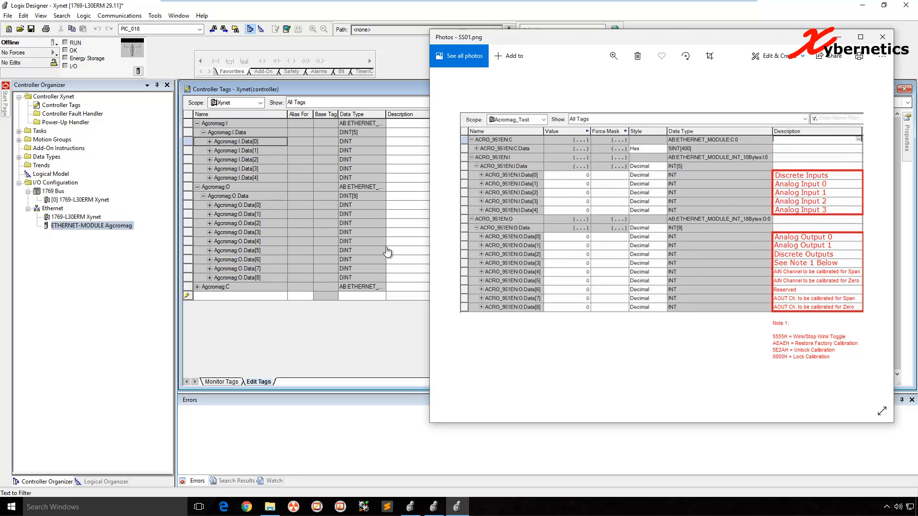
# Return to the tag list and briefly expand Agcromag:O.Data[2] into its bits.
pyautogui.click(883, 36)
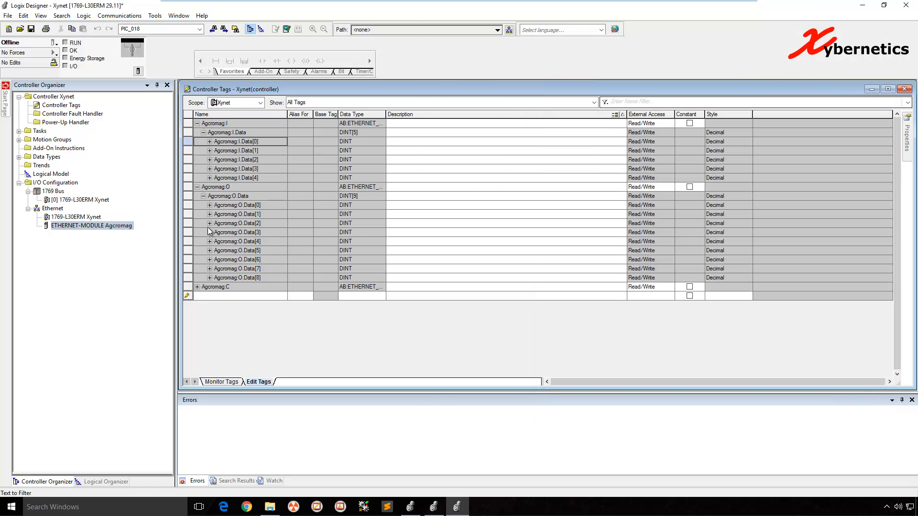
pyautogui.click(209, 224)
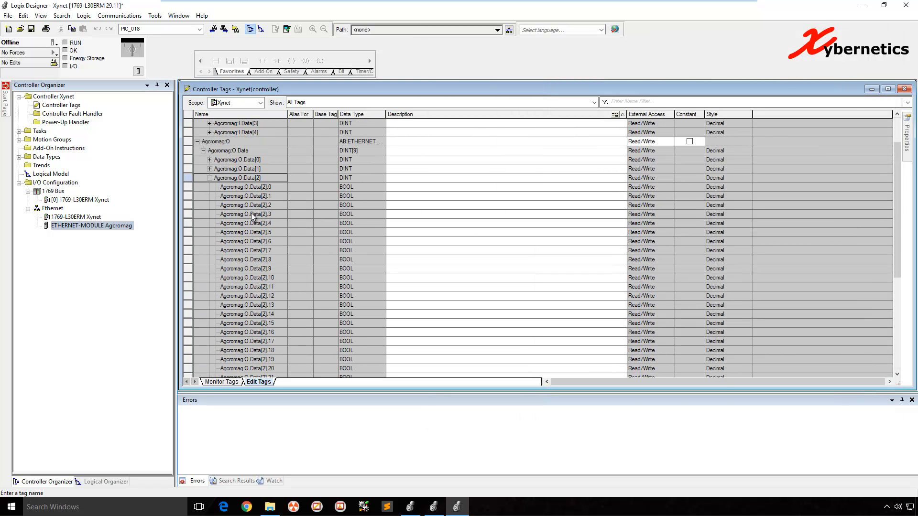
pyautogui.click(211, 178)
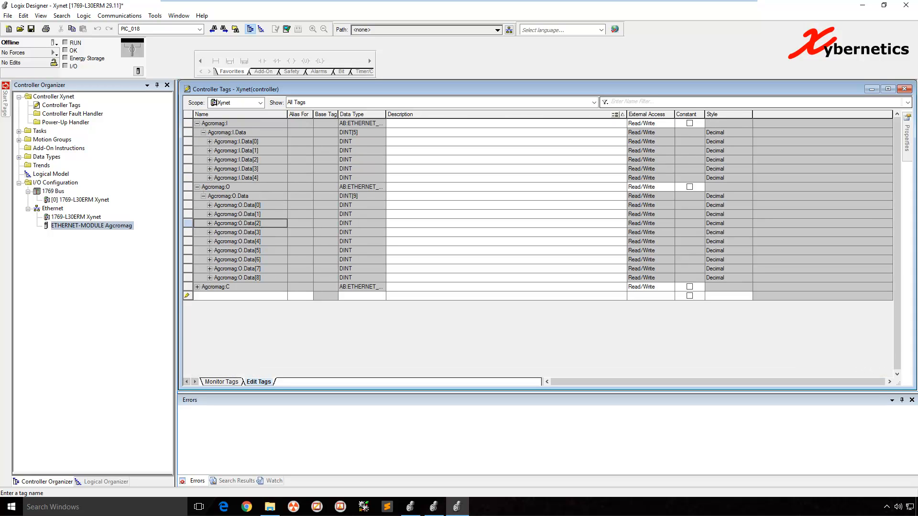
pyautogui.moveTo(849, 37)
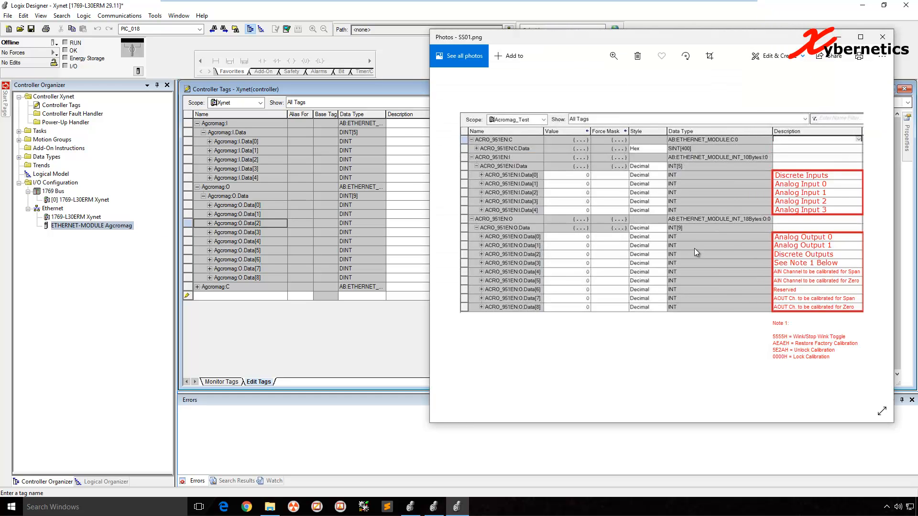
pyautogui.moveTo(566, 264)
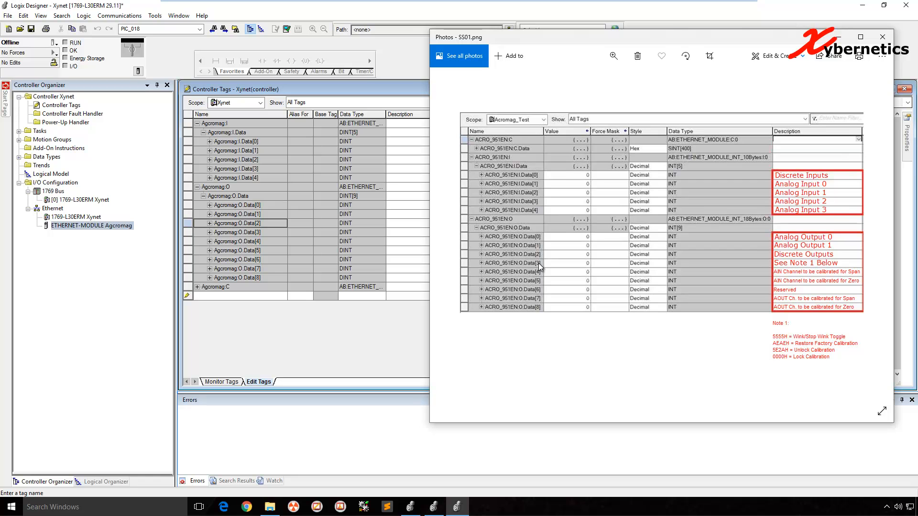
pyautogui.moveTo(543, 265)
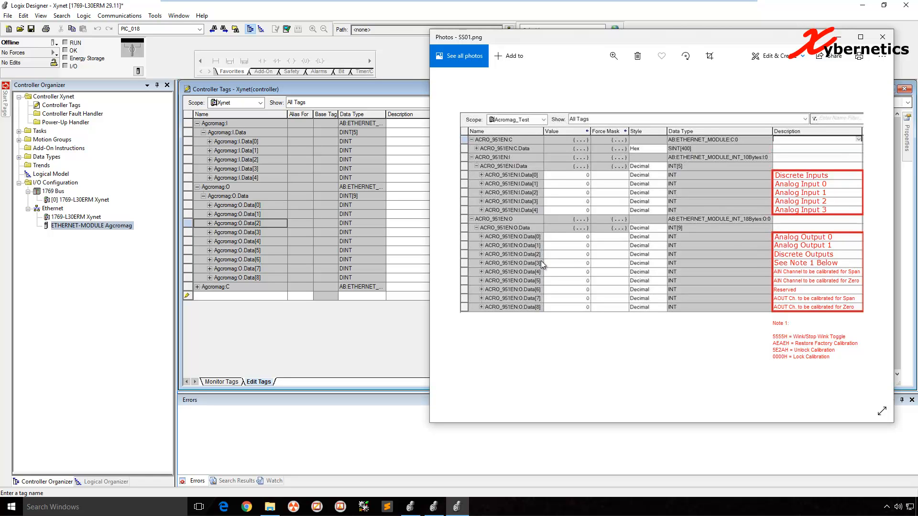
pyautogui.moveTo(803, 316)
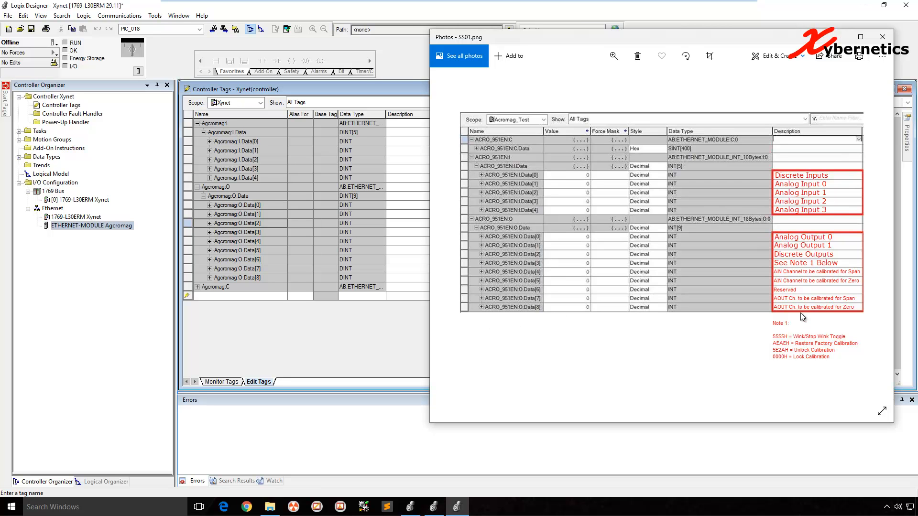
pyautogui.moveTo(539, 272)
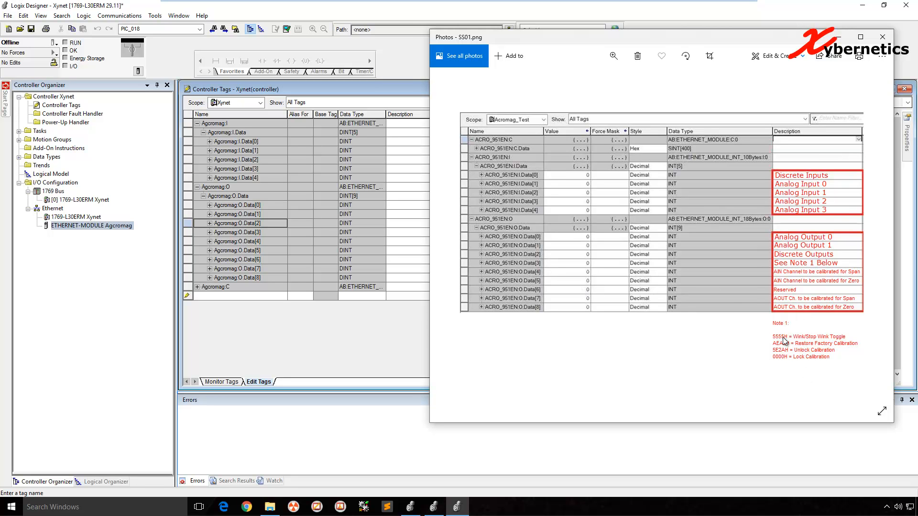
pyautogui.moveTo(782, 358)
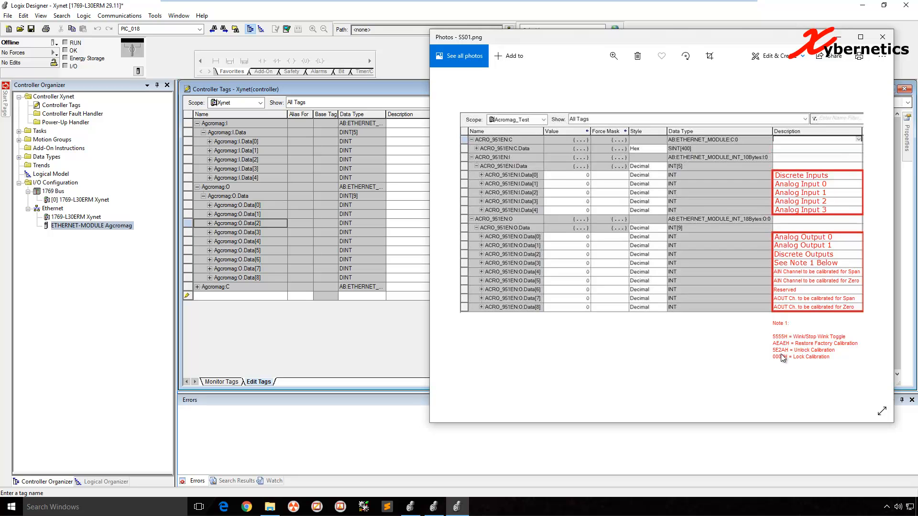
pyautogui.moveTo(784, 356)
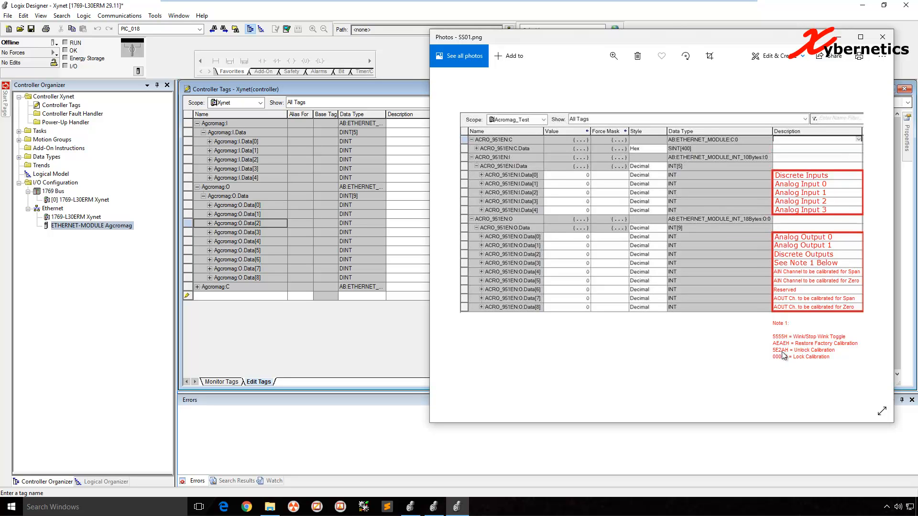
pyautogui.moveTo(788, 370)
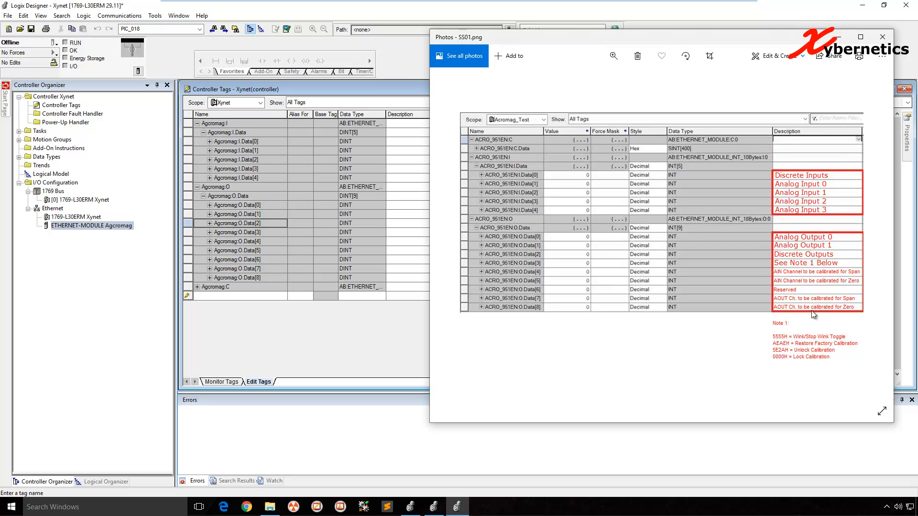
pyautogui.moveTo(840, 281)
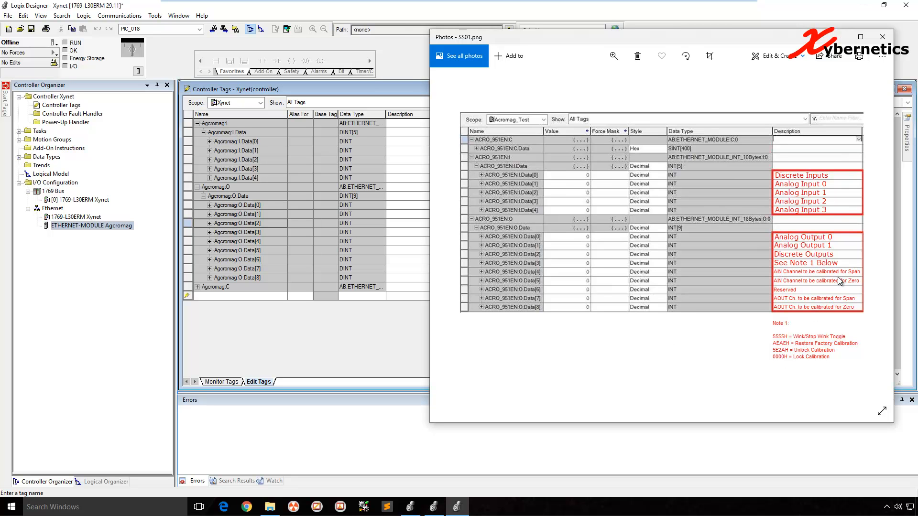
pyautogui.moveTo(847, 277)
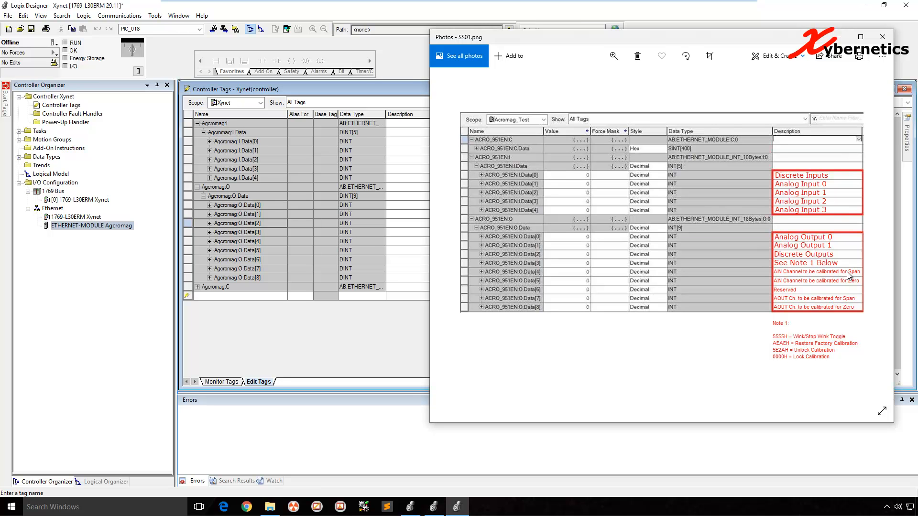
pyautogui.moveTo(855, 285)
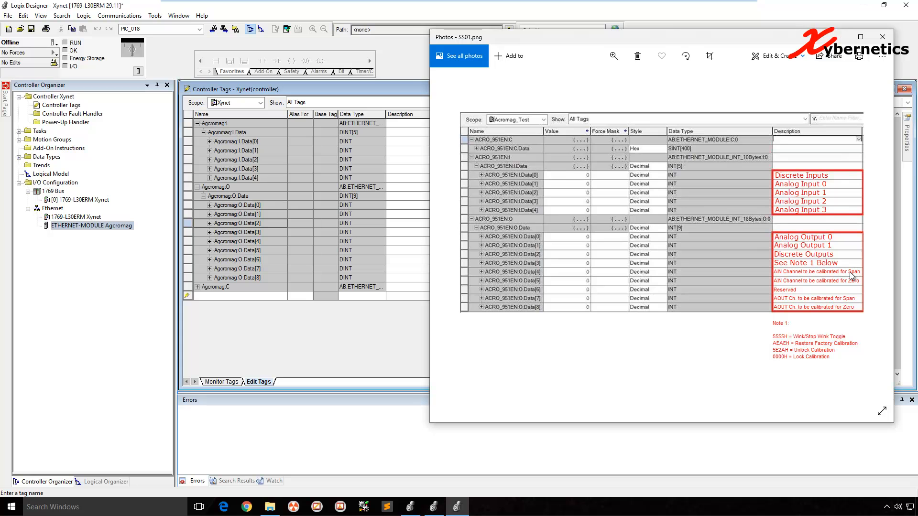
pyautogui.moveTo(855, 285)
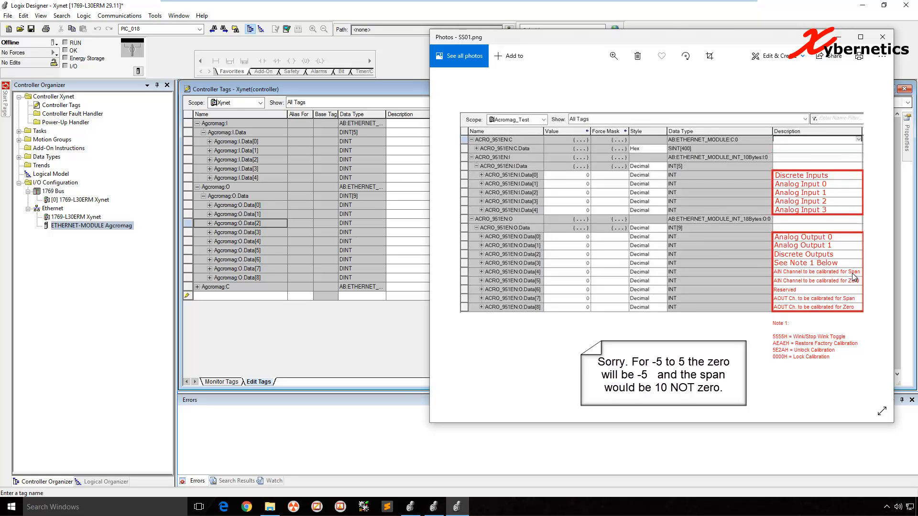
pyautogui.moveTo(840, 277)
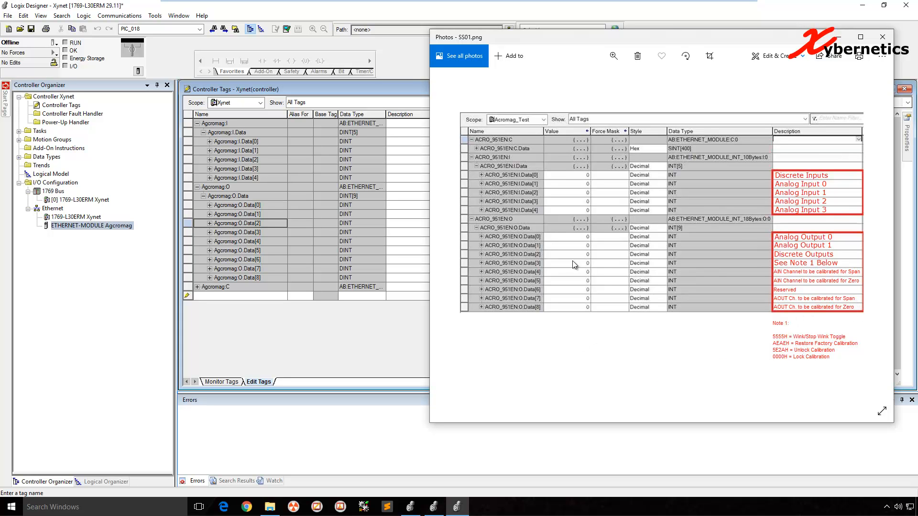
pyautogui.moveTo(804, 274)
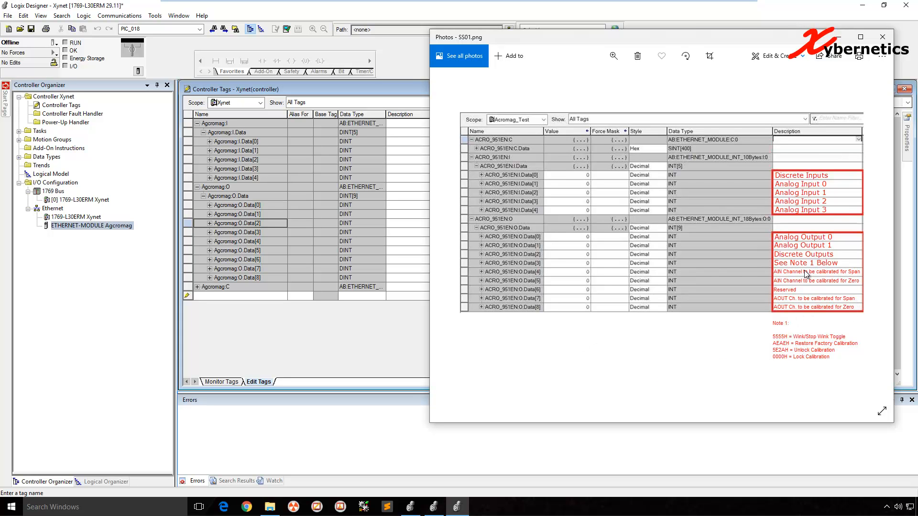
pyautogui.moveTo(543, 295)
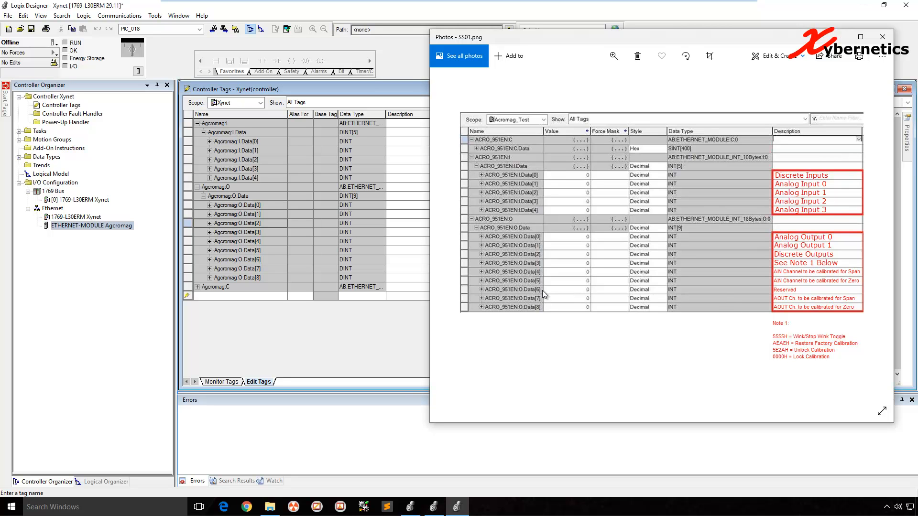
pyautogui.moveTo(800, 296)
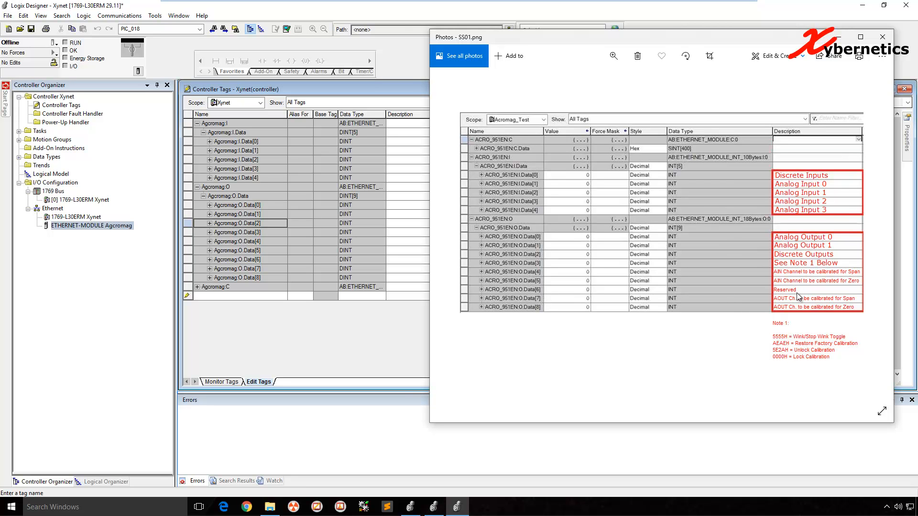
pyautogui.moveTo(654, 185)
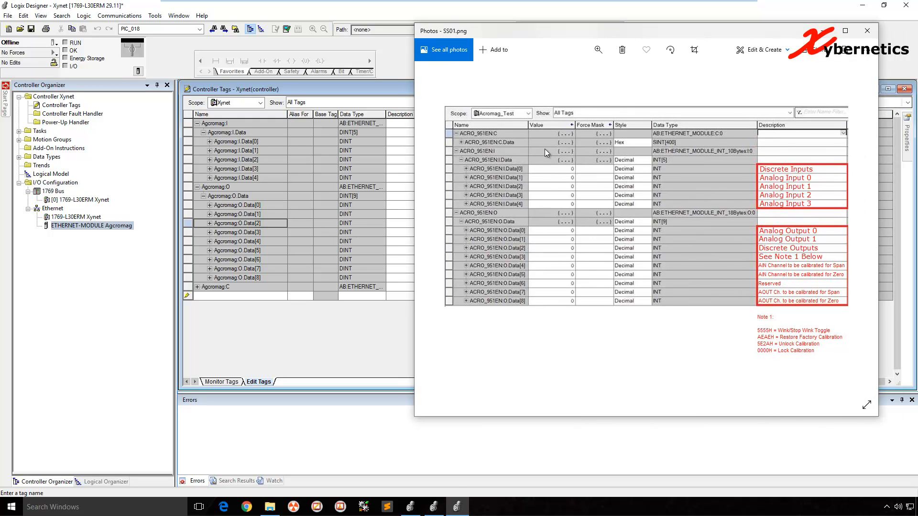
pyautogui.moveTo(688, 39)
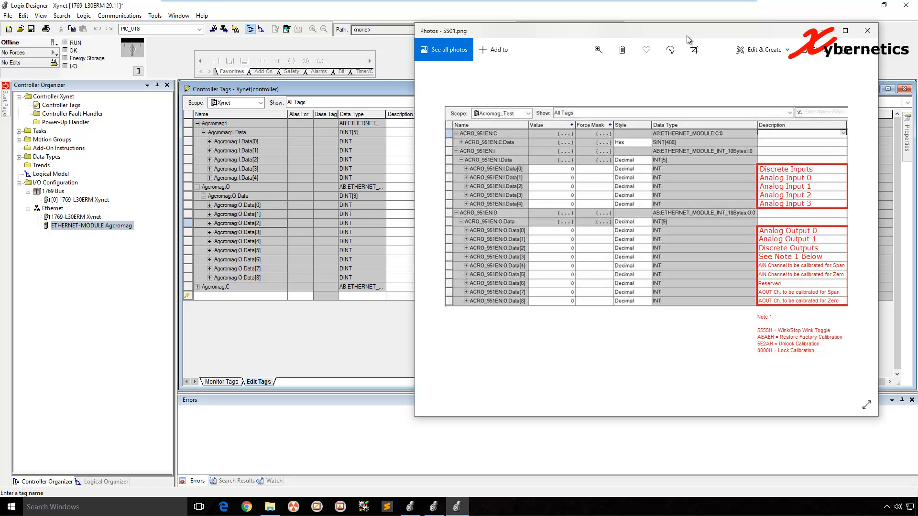
pyautogui.moveTo(386, 158)
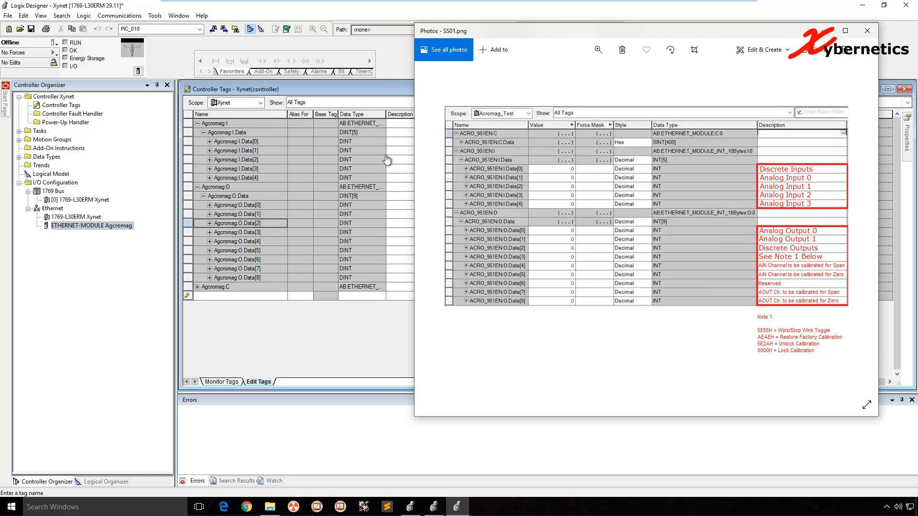
pyautogui.moveTo(364, 151)
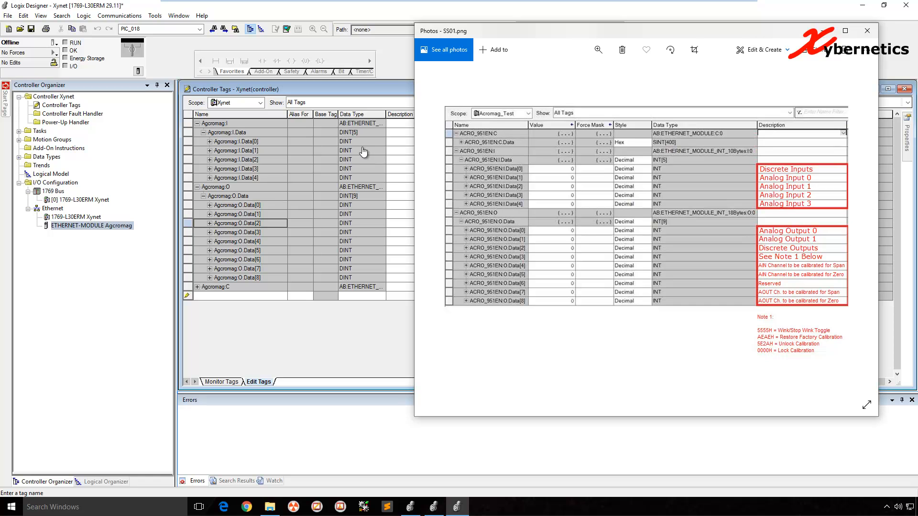
pyautogui.moveTo(619, 164)
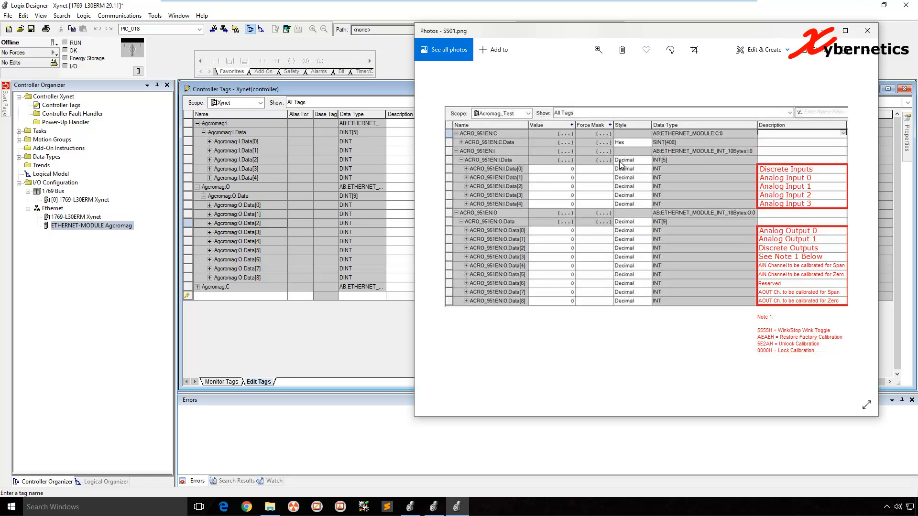
pyautogui.moveTo(605, 181)
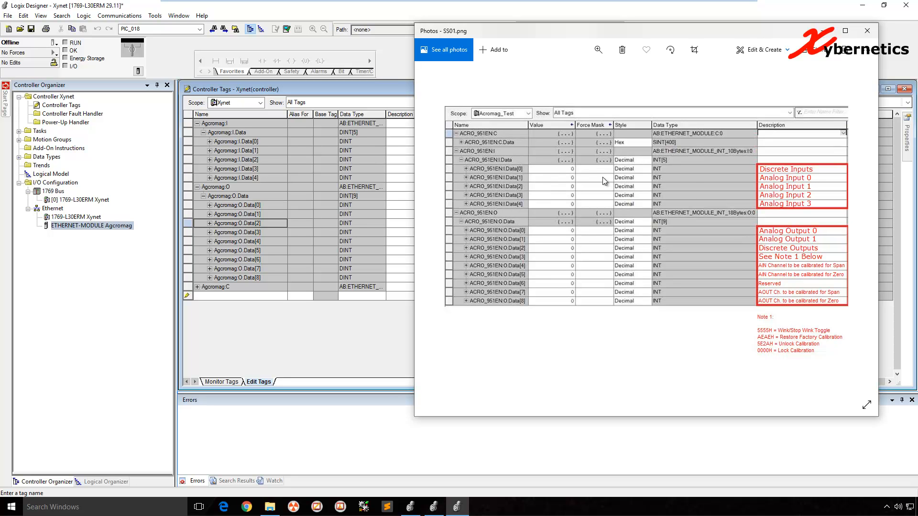
pyautogui.moveTo(501, 178)
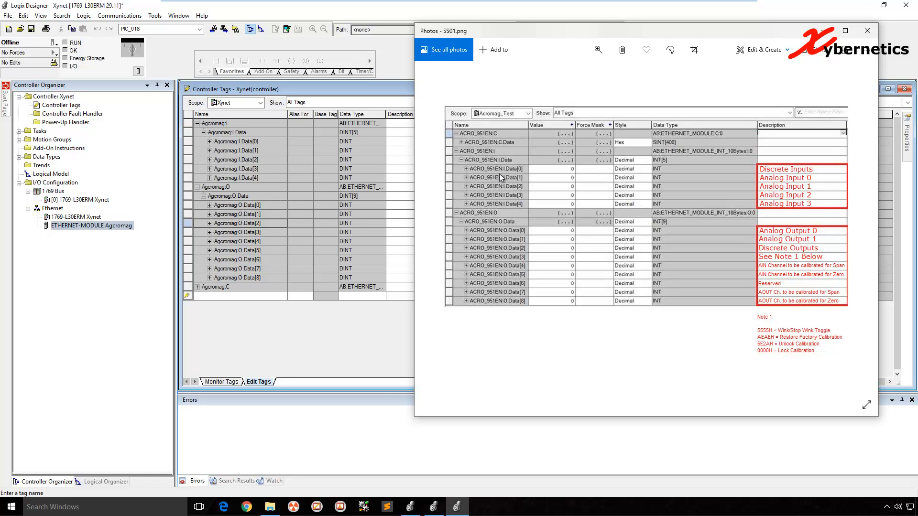
pyautogui.moveTo(501, 230)
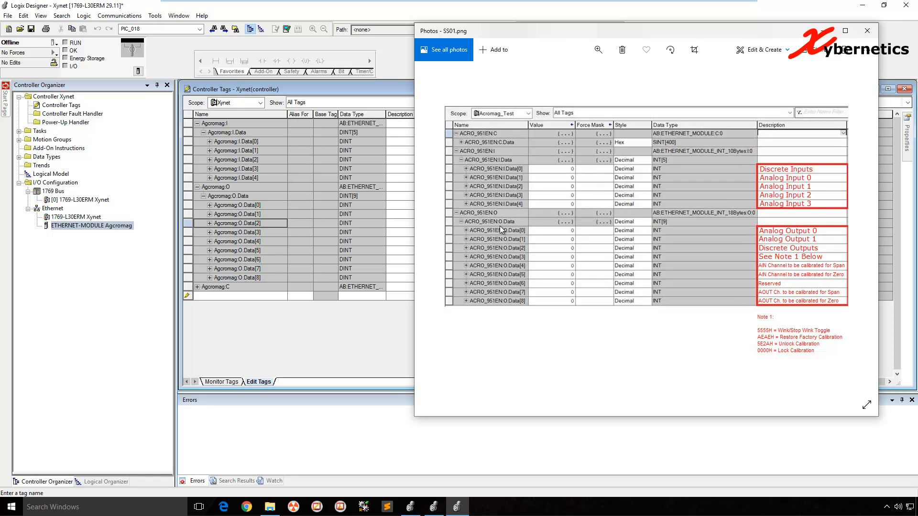
pyautogui.moveTo(819, 278)
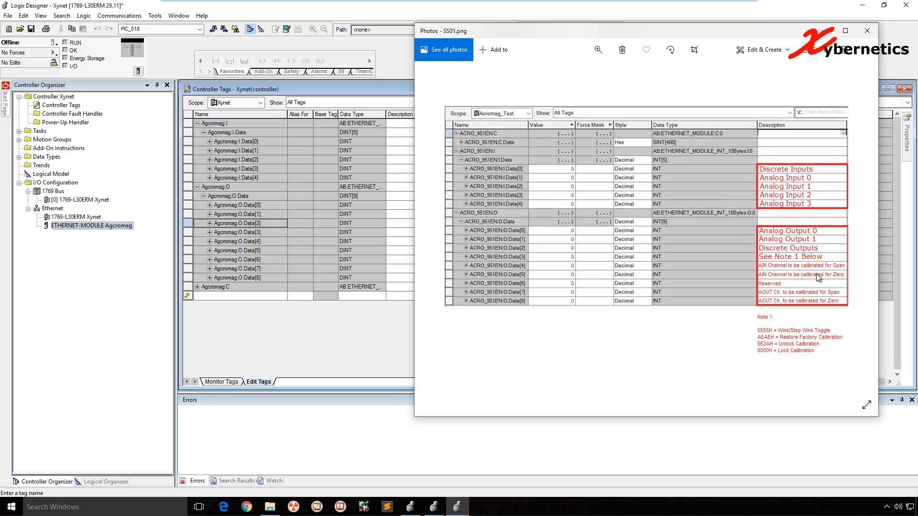
pyautogui.click(867, 30)
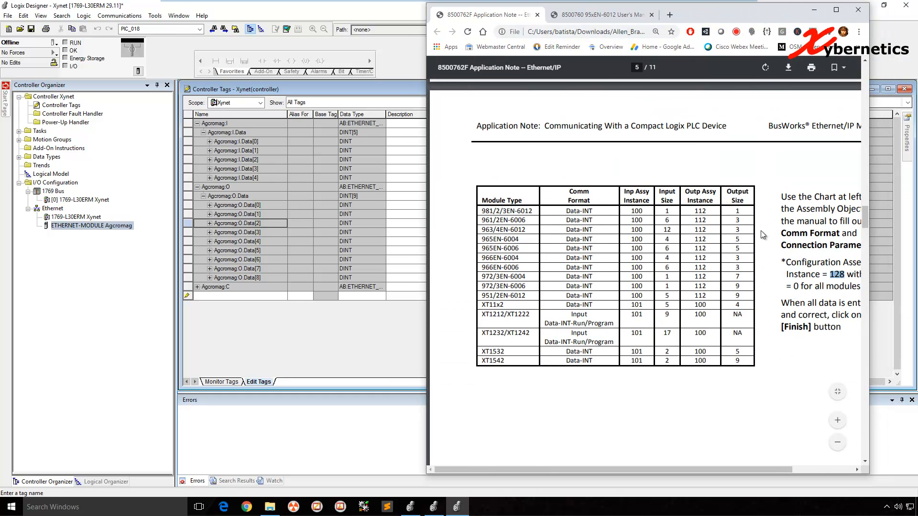
pyautogui.moveTo(712, 323)
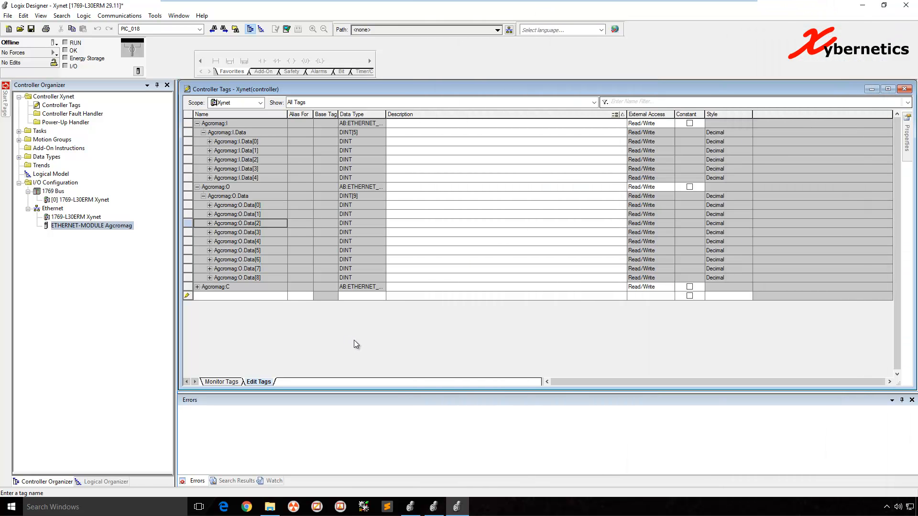
pyautogui.moveTo(73, 125)
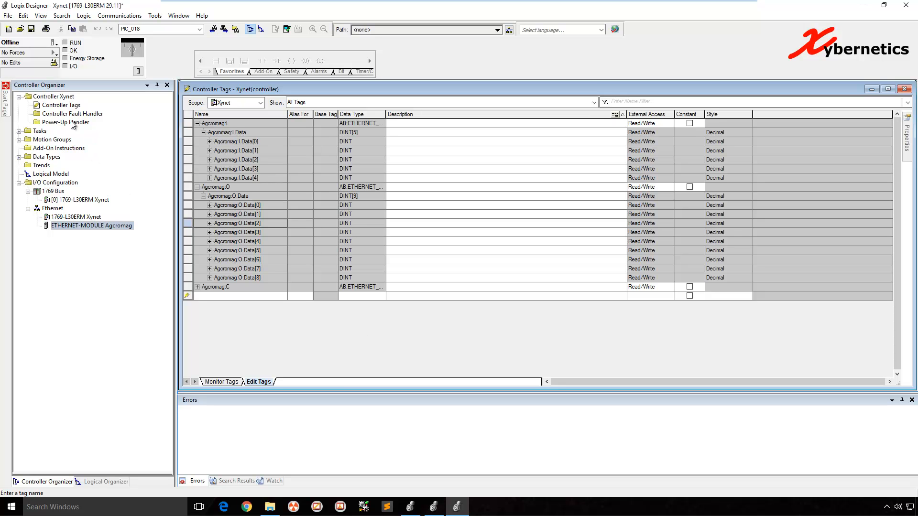
# Expand the Tasks folder under the controller.
pyautogui.click(16, 130)
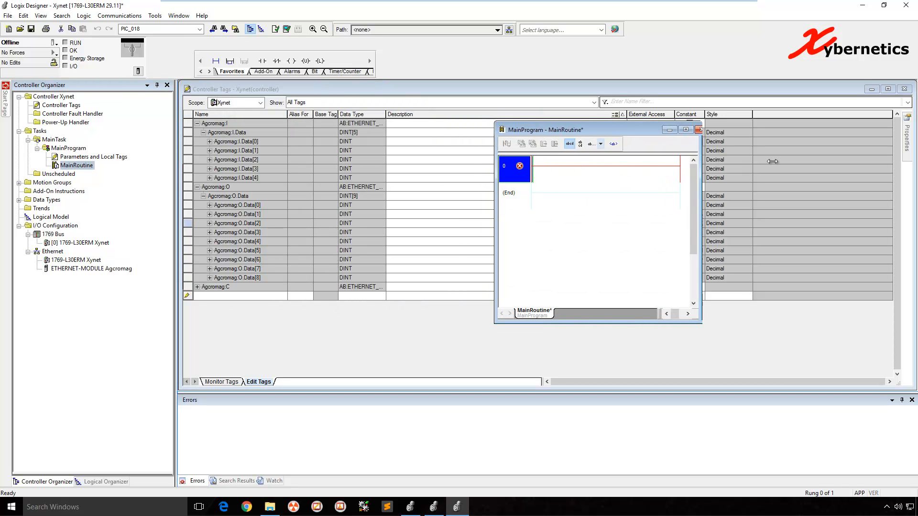
# Place an XIC contact on rung 0 addressed to Agcromag:I.Data[0].1.
pyautogui.click(686, 130)
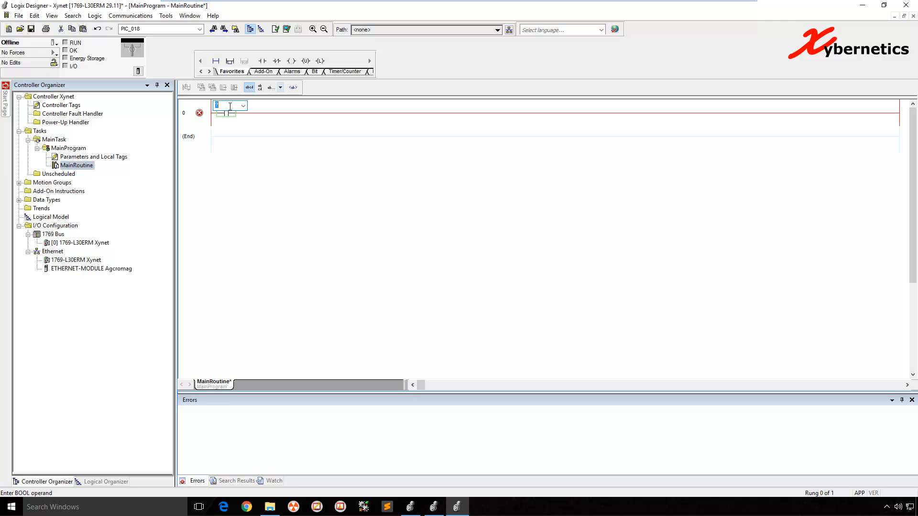
pyautogui.write('Agcromag:C.Data[')
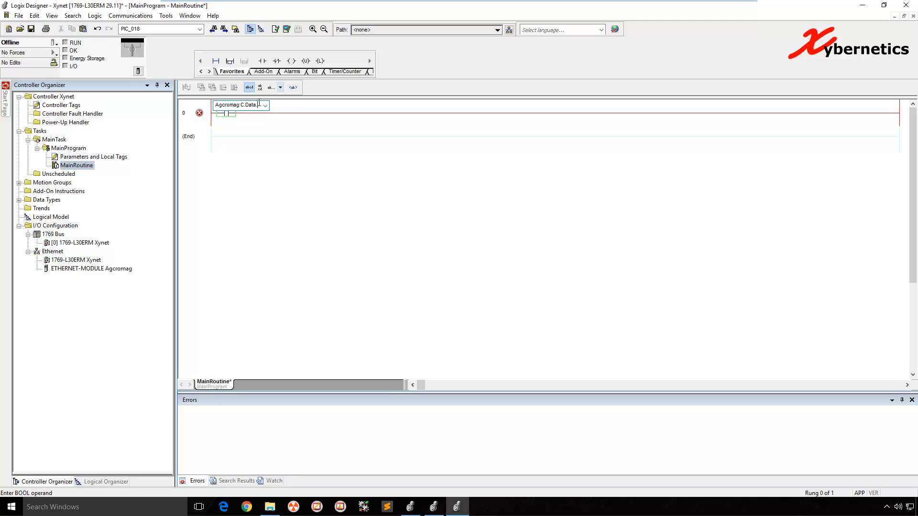
pyautogui.write('i')
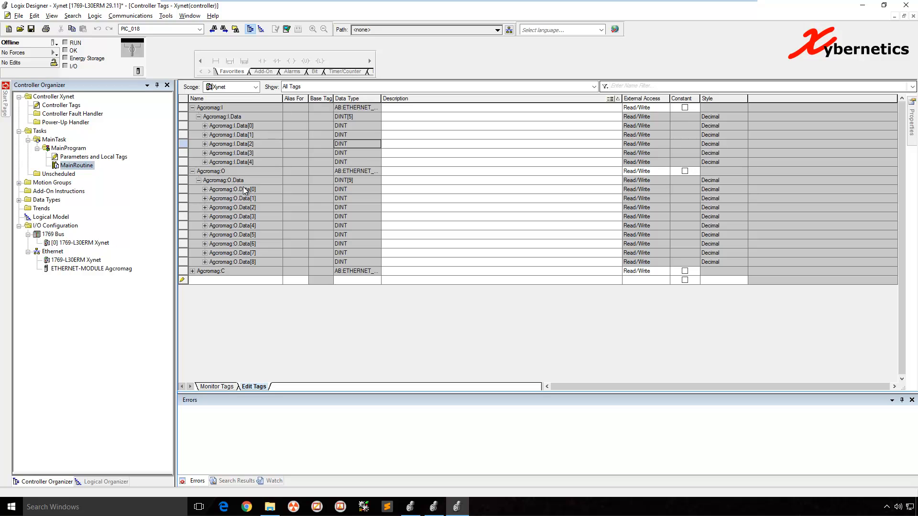
pyautogui.doubleClick(233, 189)
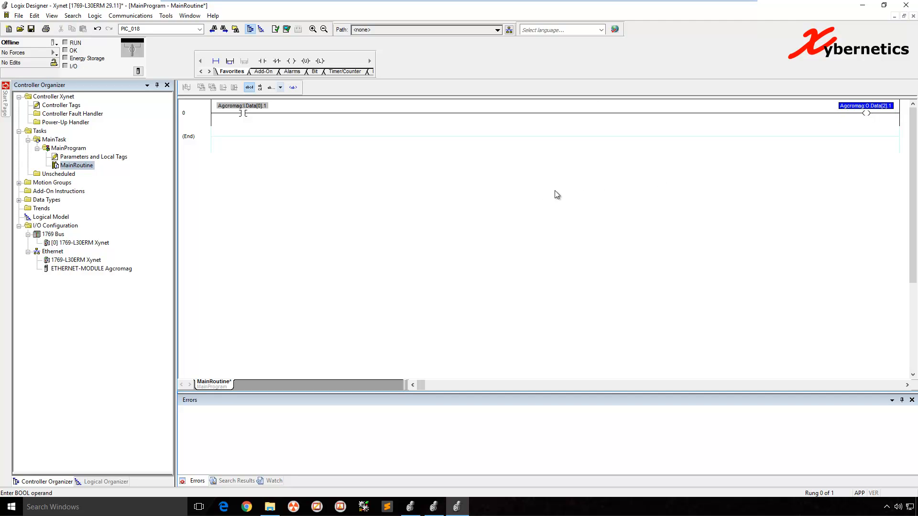
pyautogui.moveTo(719, 42)
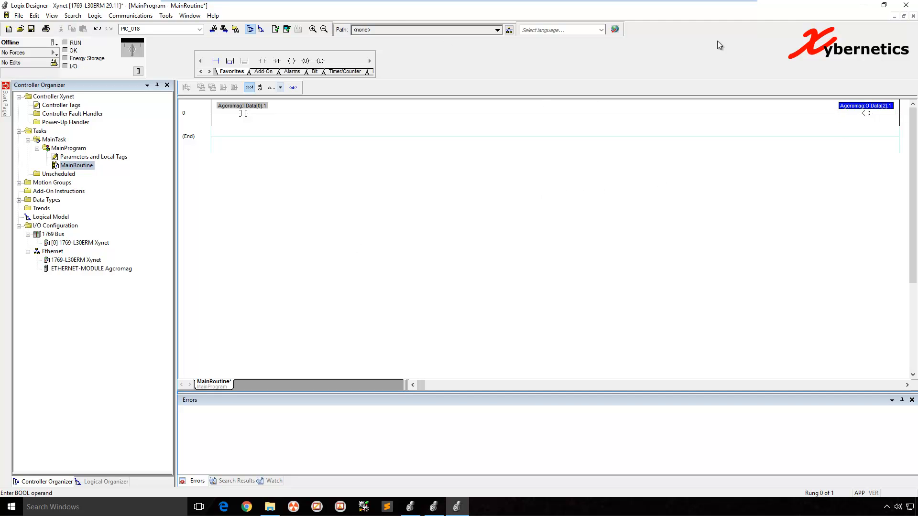